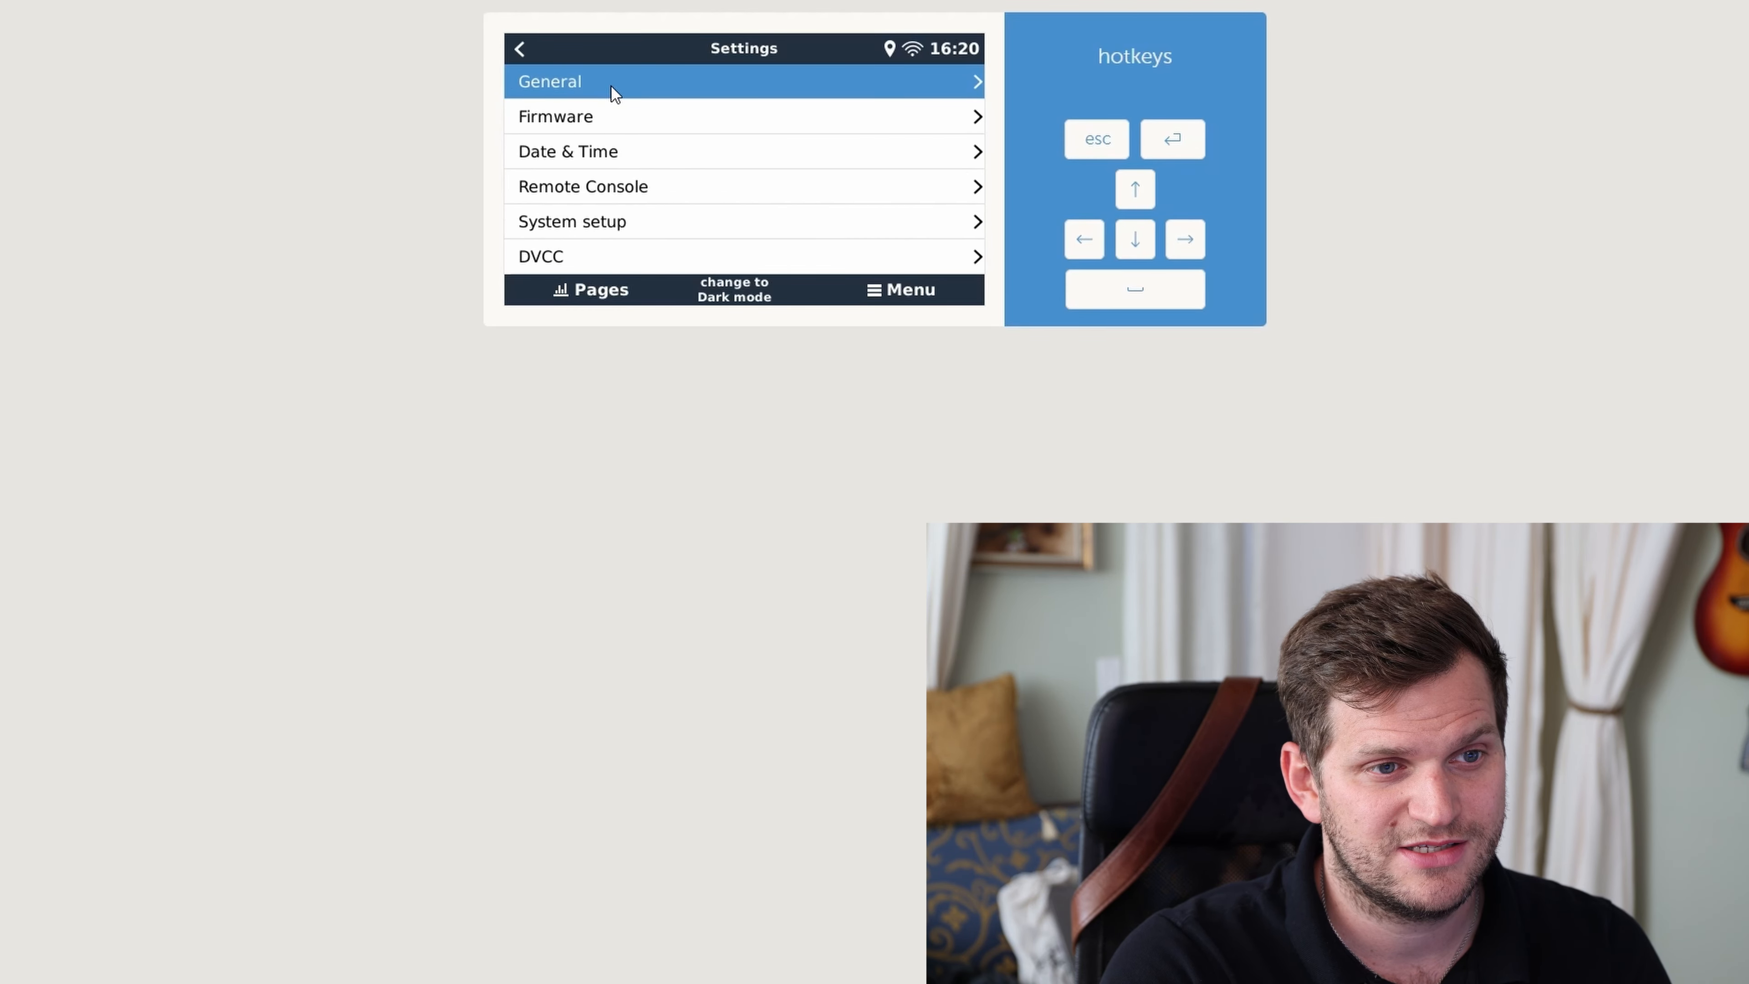
Step: Move down the Settings list to GPS and enter the GPS devices page
left_click(1135, 239)
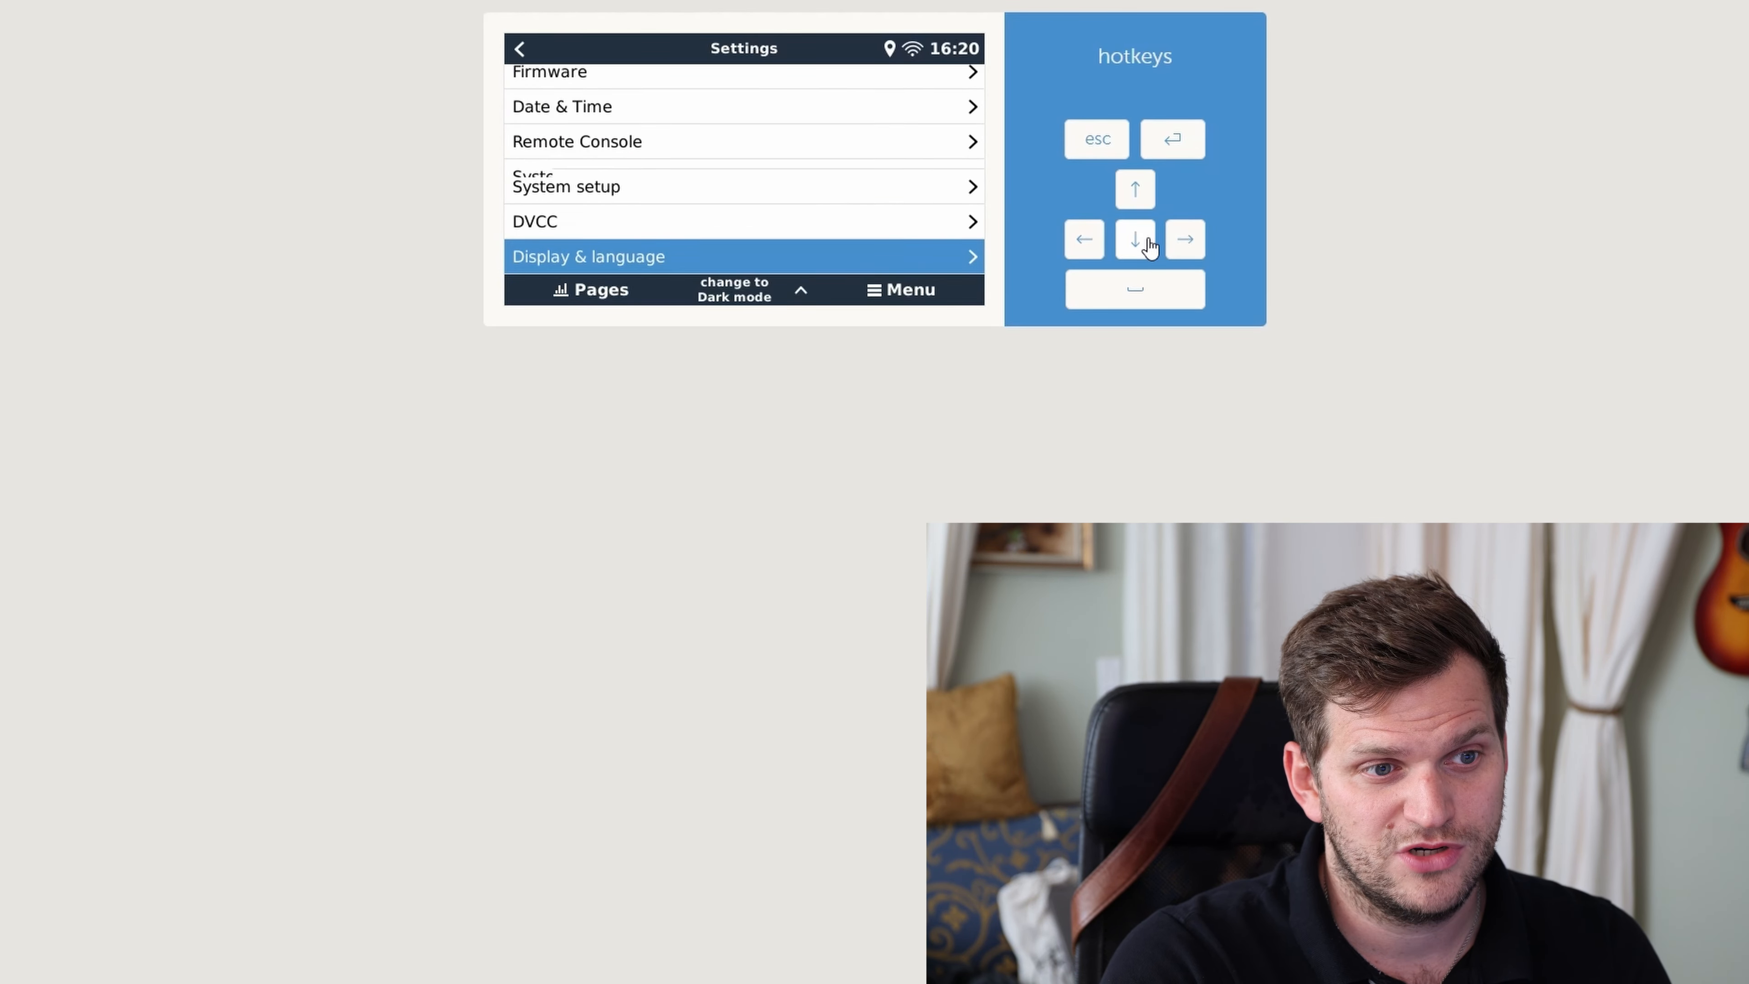
left_click(1135, 238)
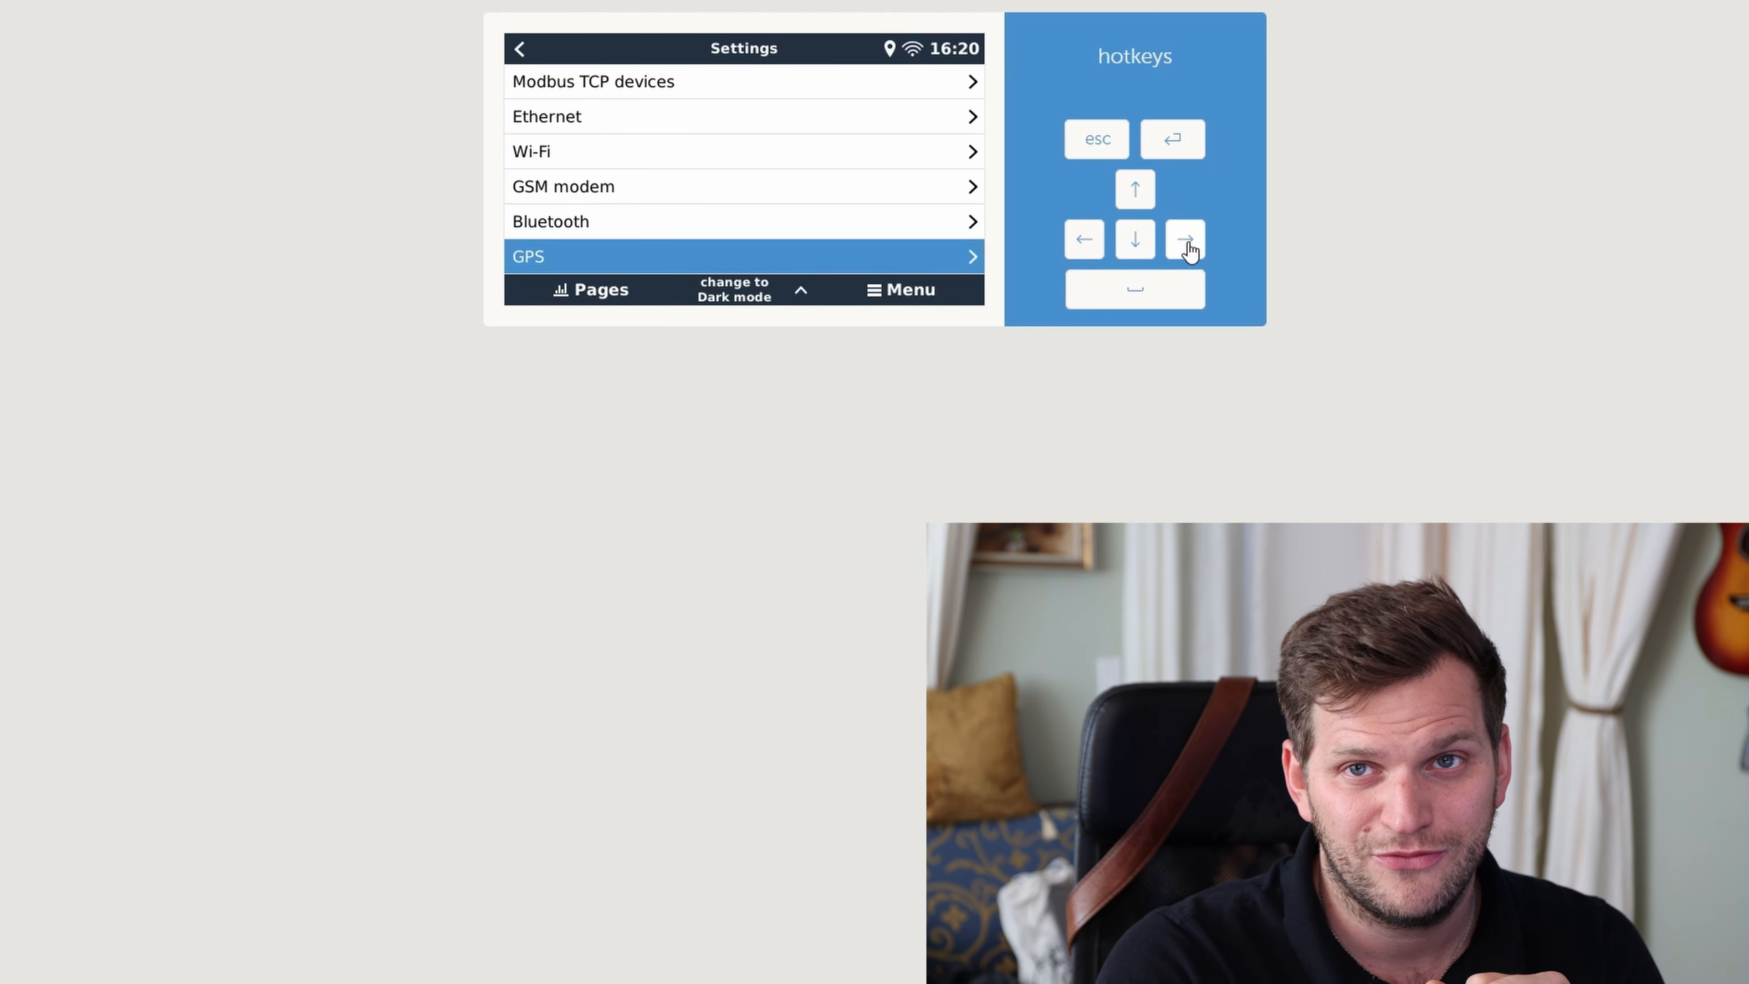
left_click(1184, 239)
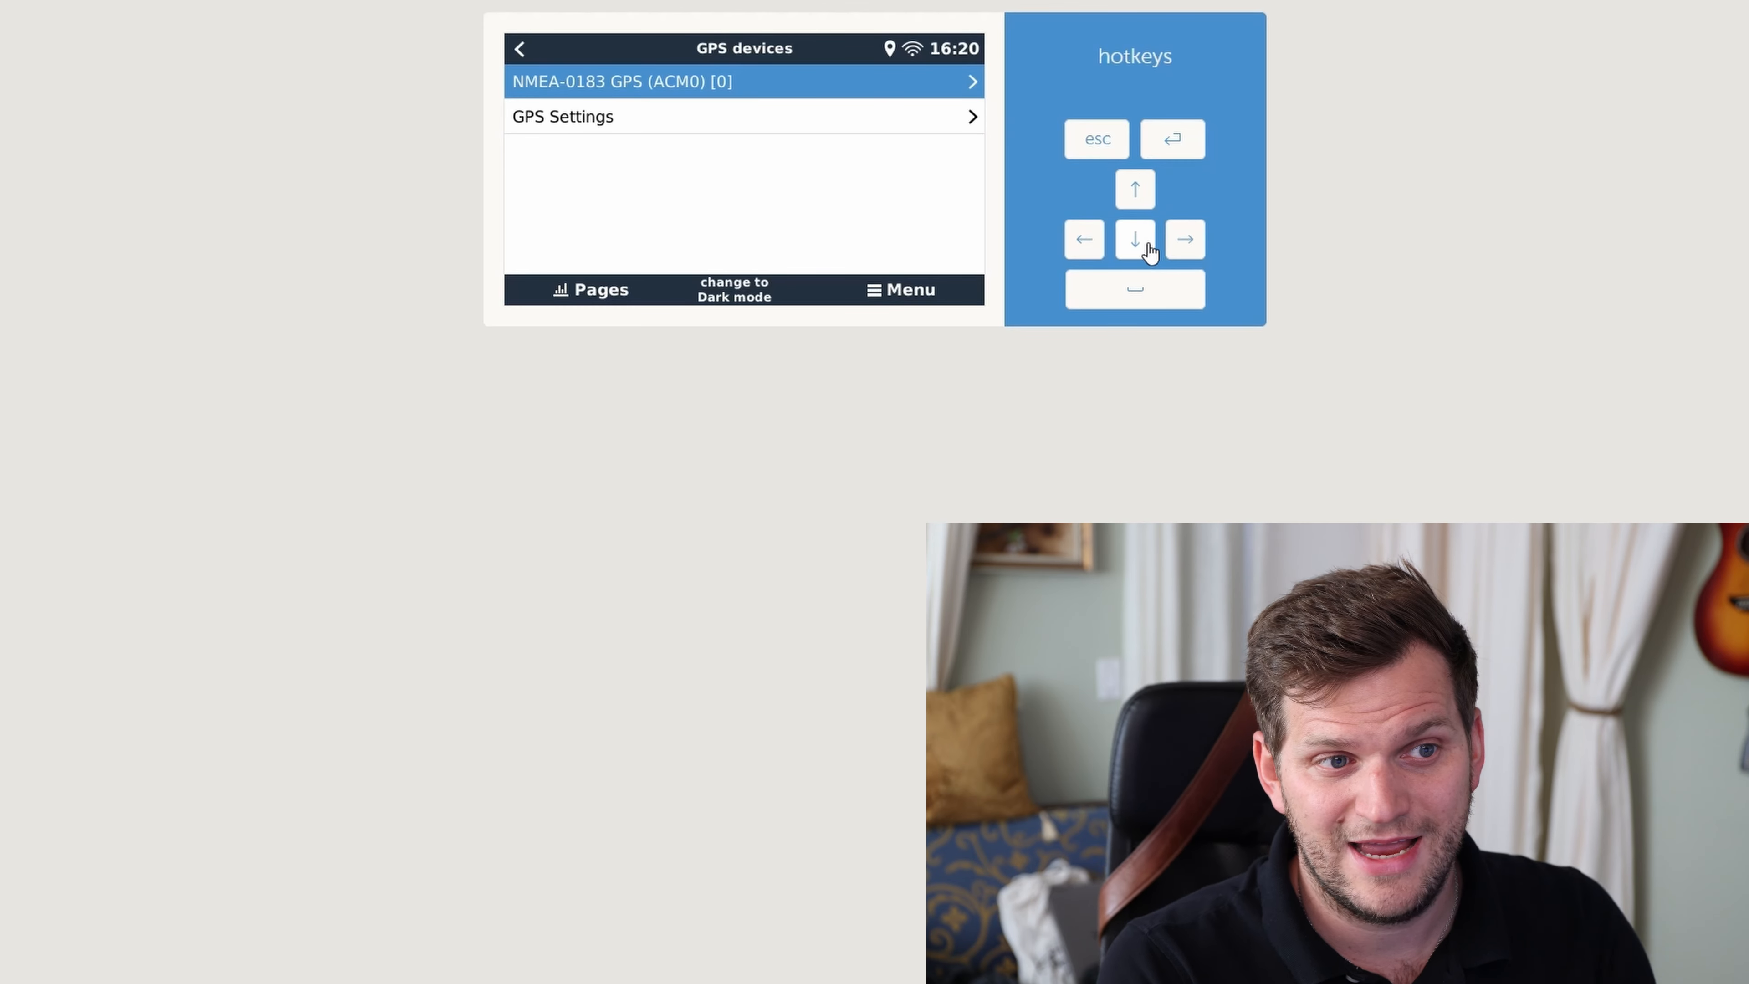
mouse_move(1047, 219)
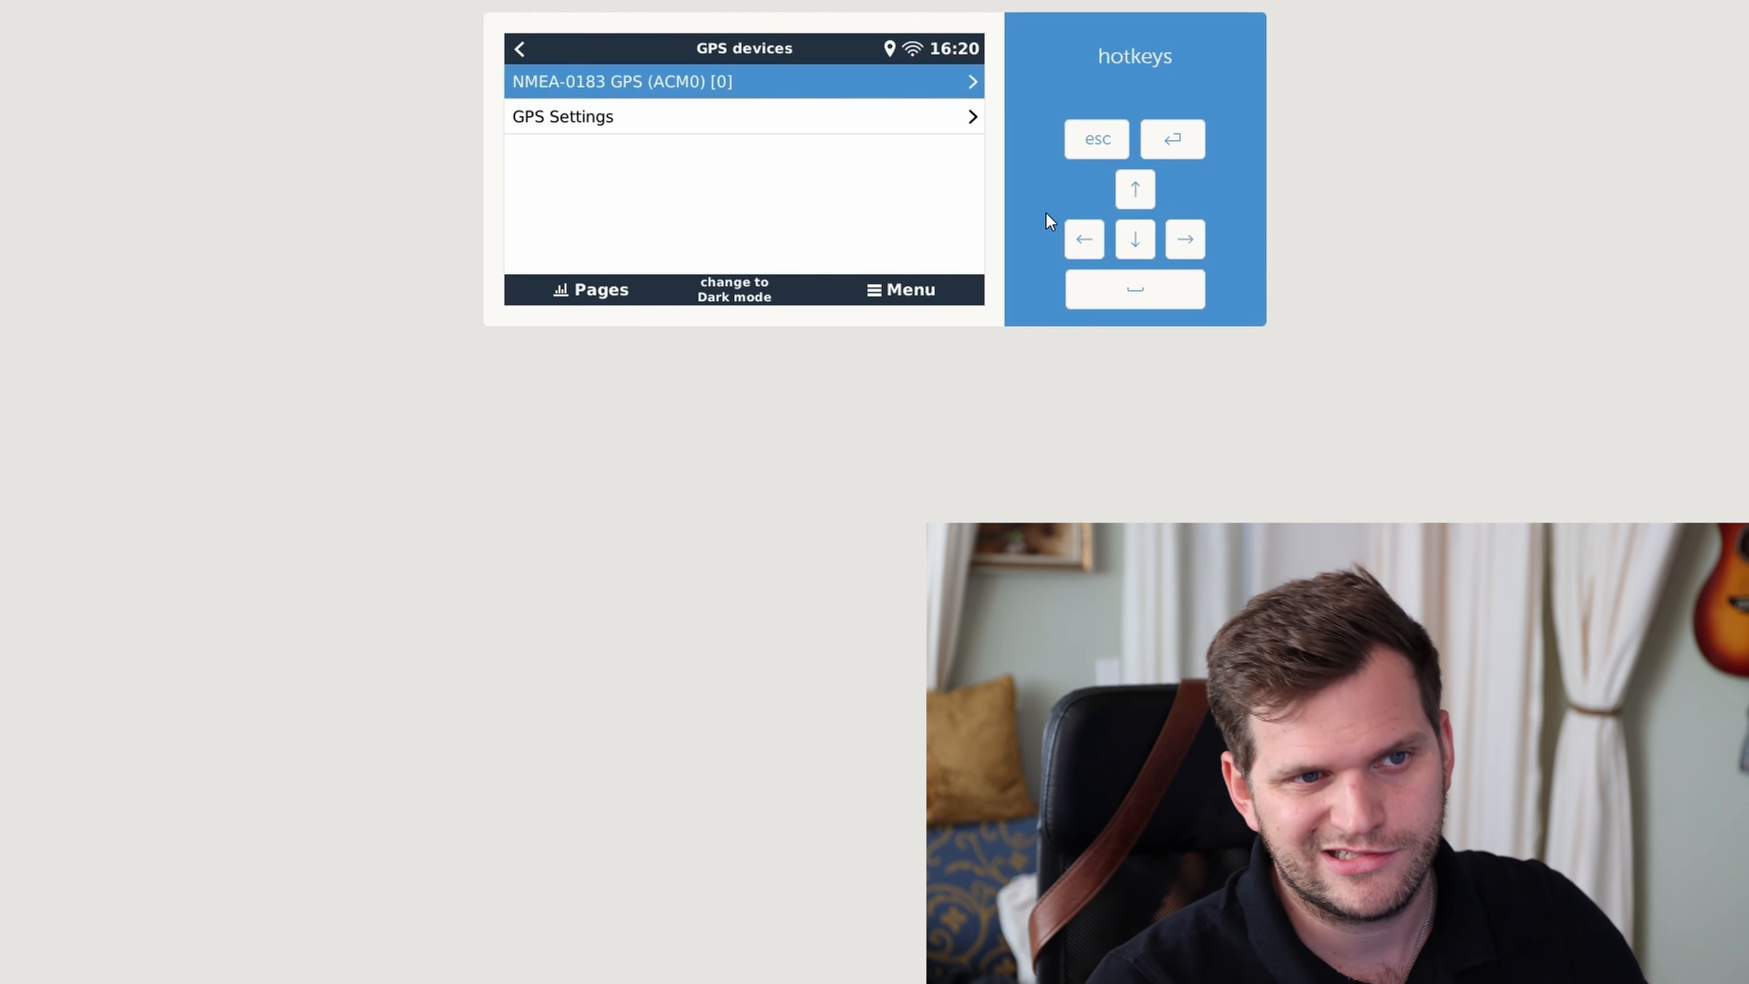
mouse_move(978, 165)
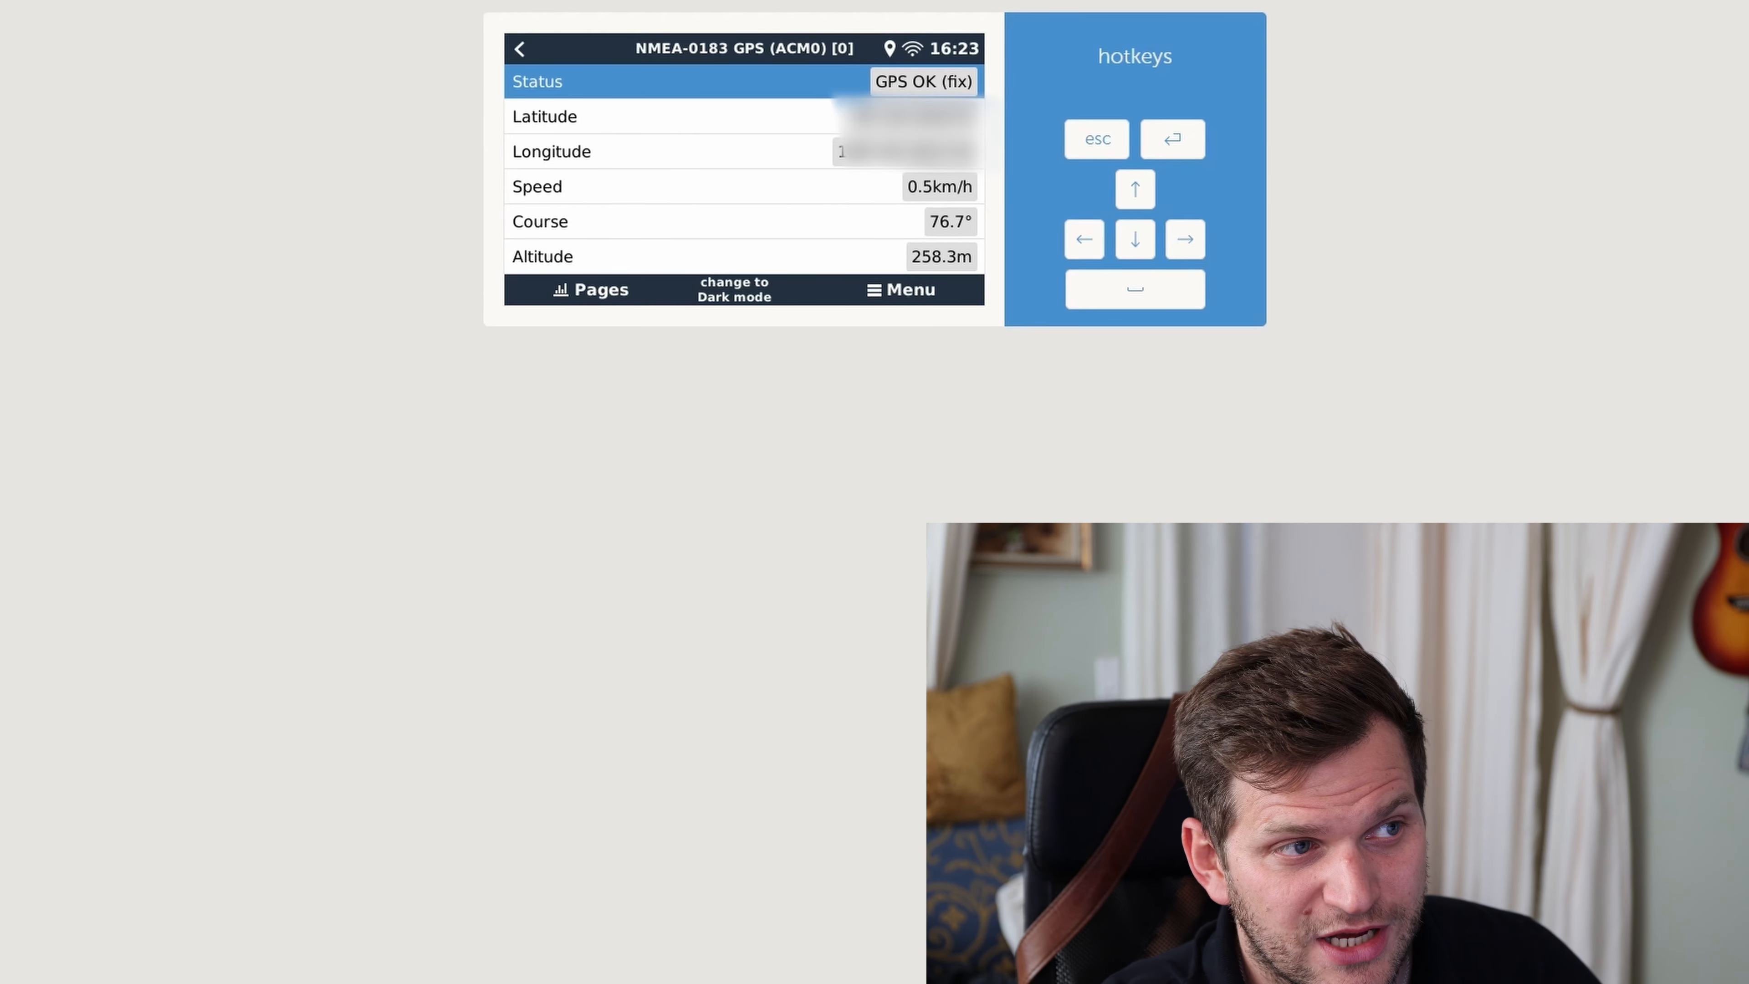
Step: Return to the RPi 4 dashboard in VRM after the GPS reports a fix
left_click(74, 154)
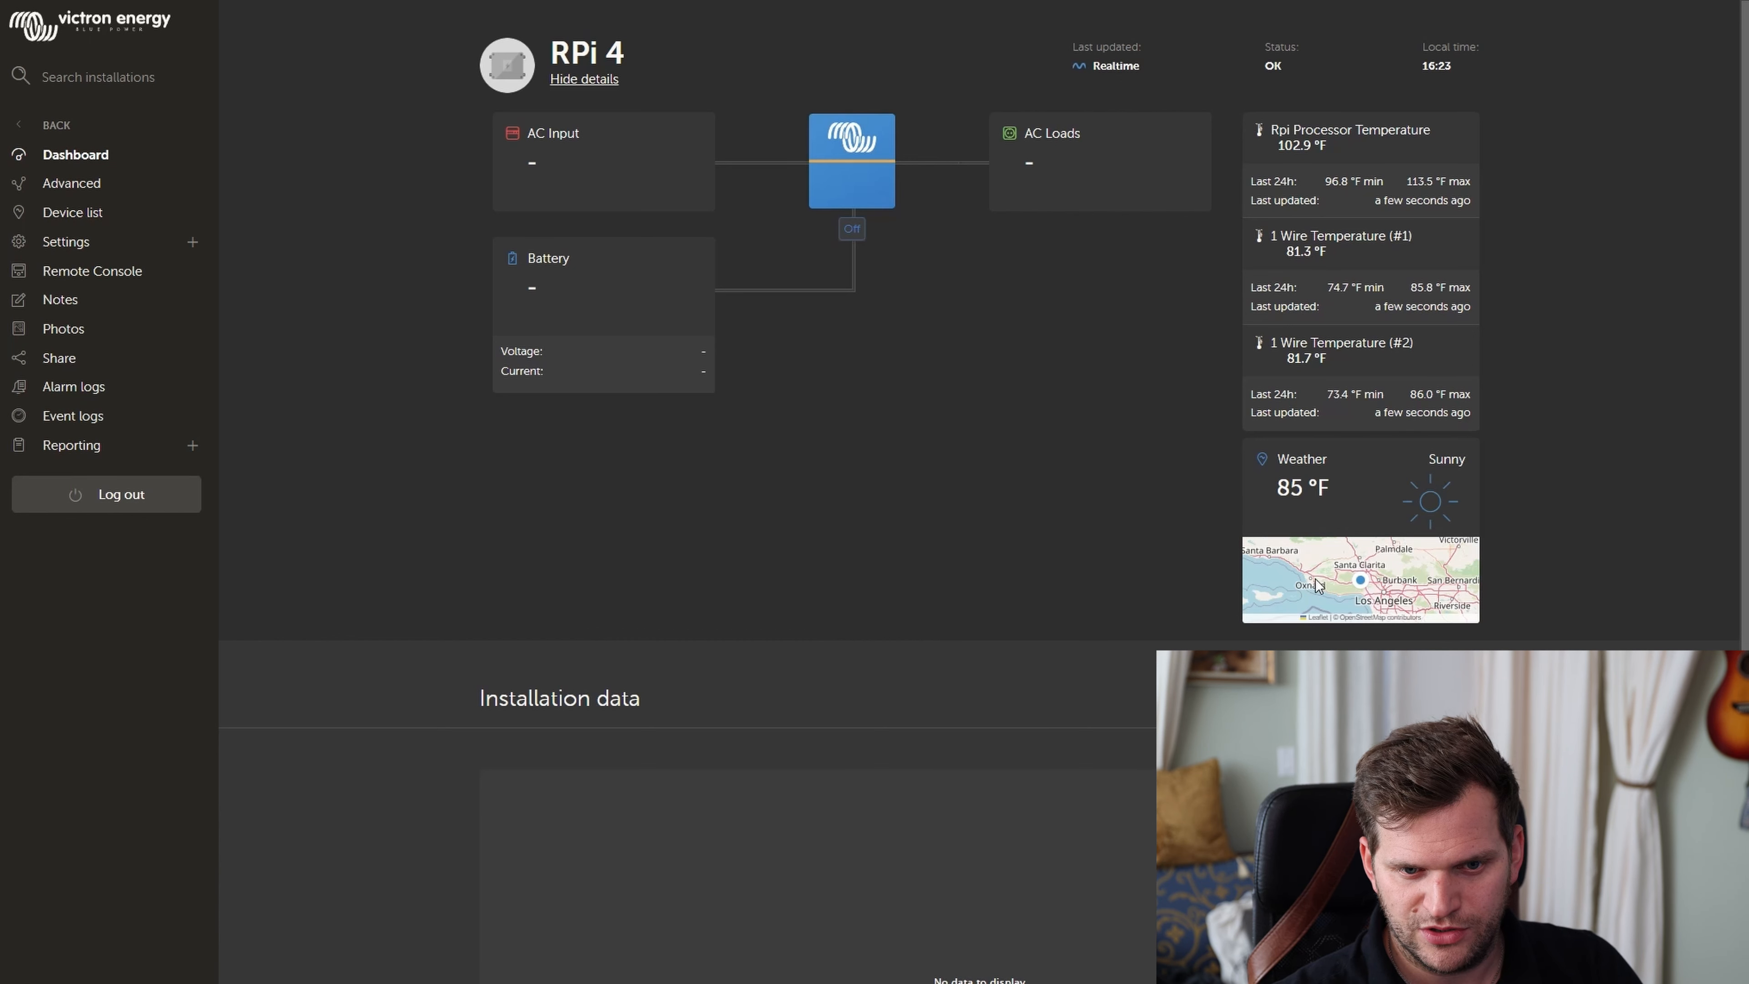
mouse_move(1131, 667)
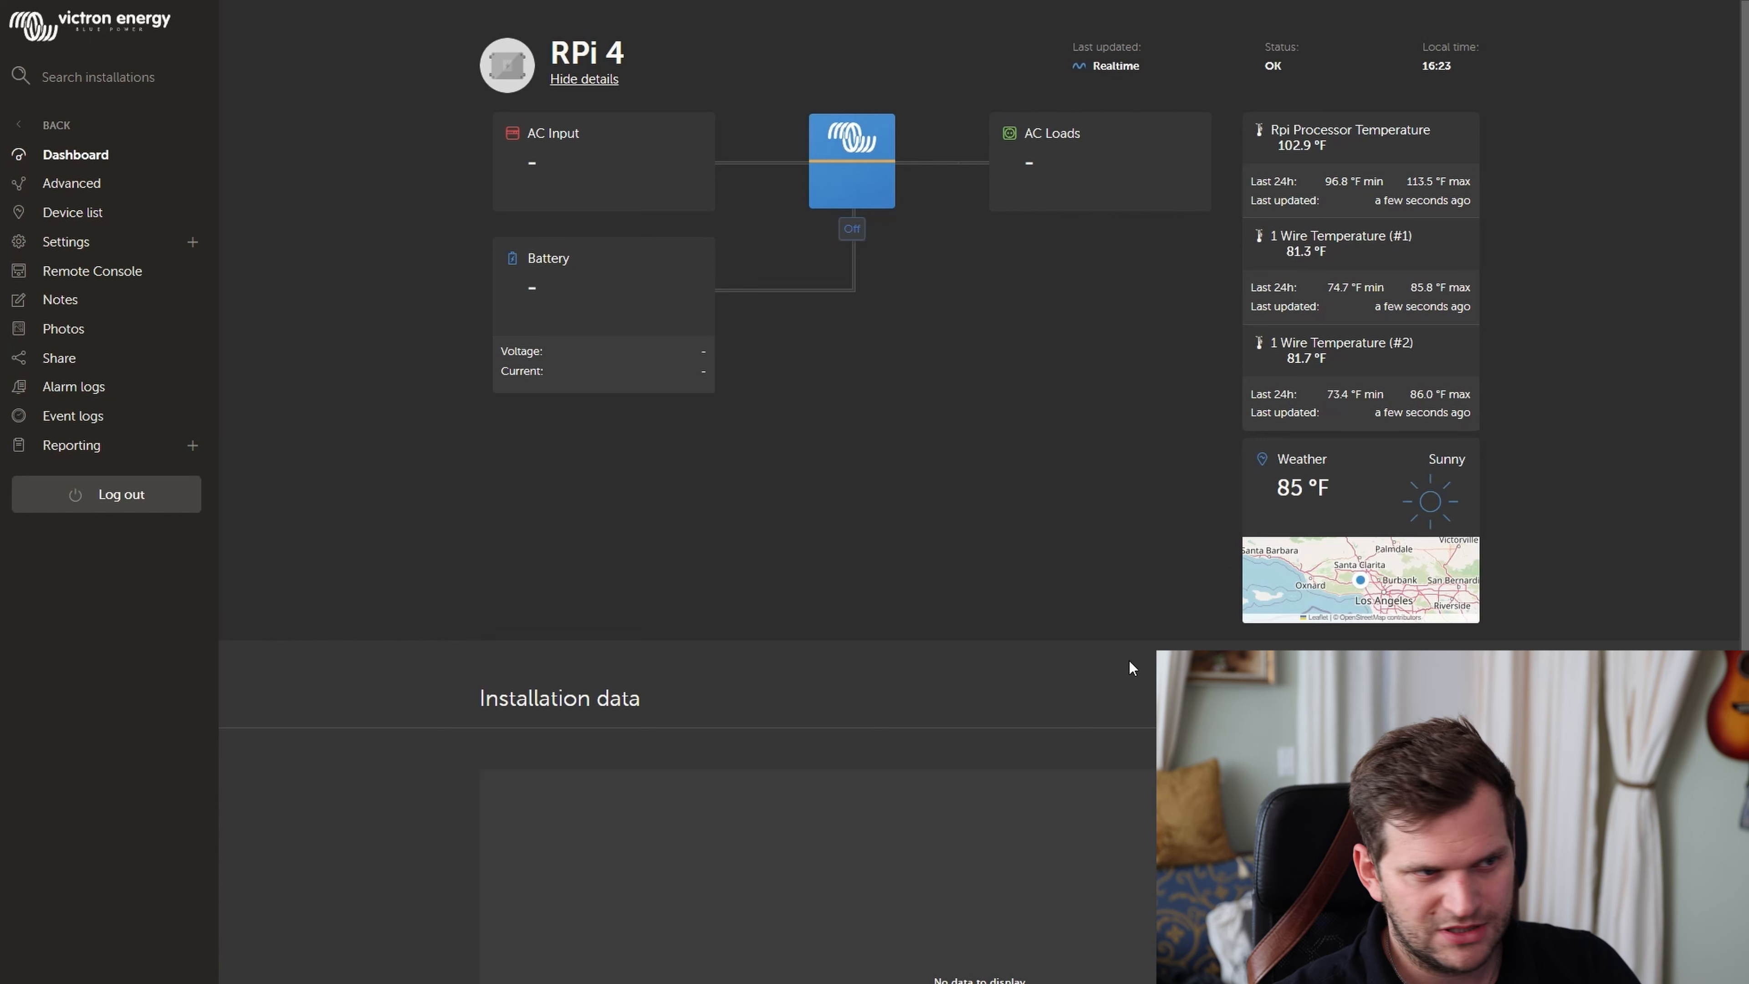
mouse_move(65, 242)
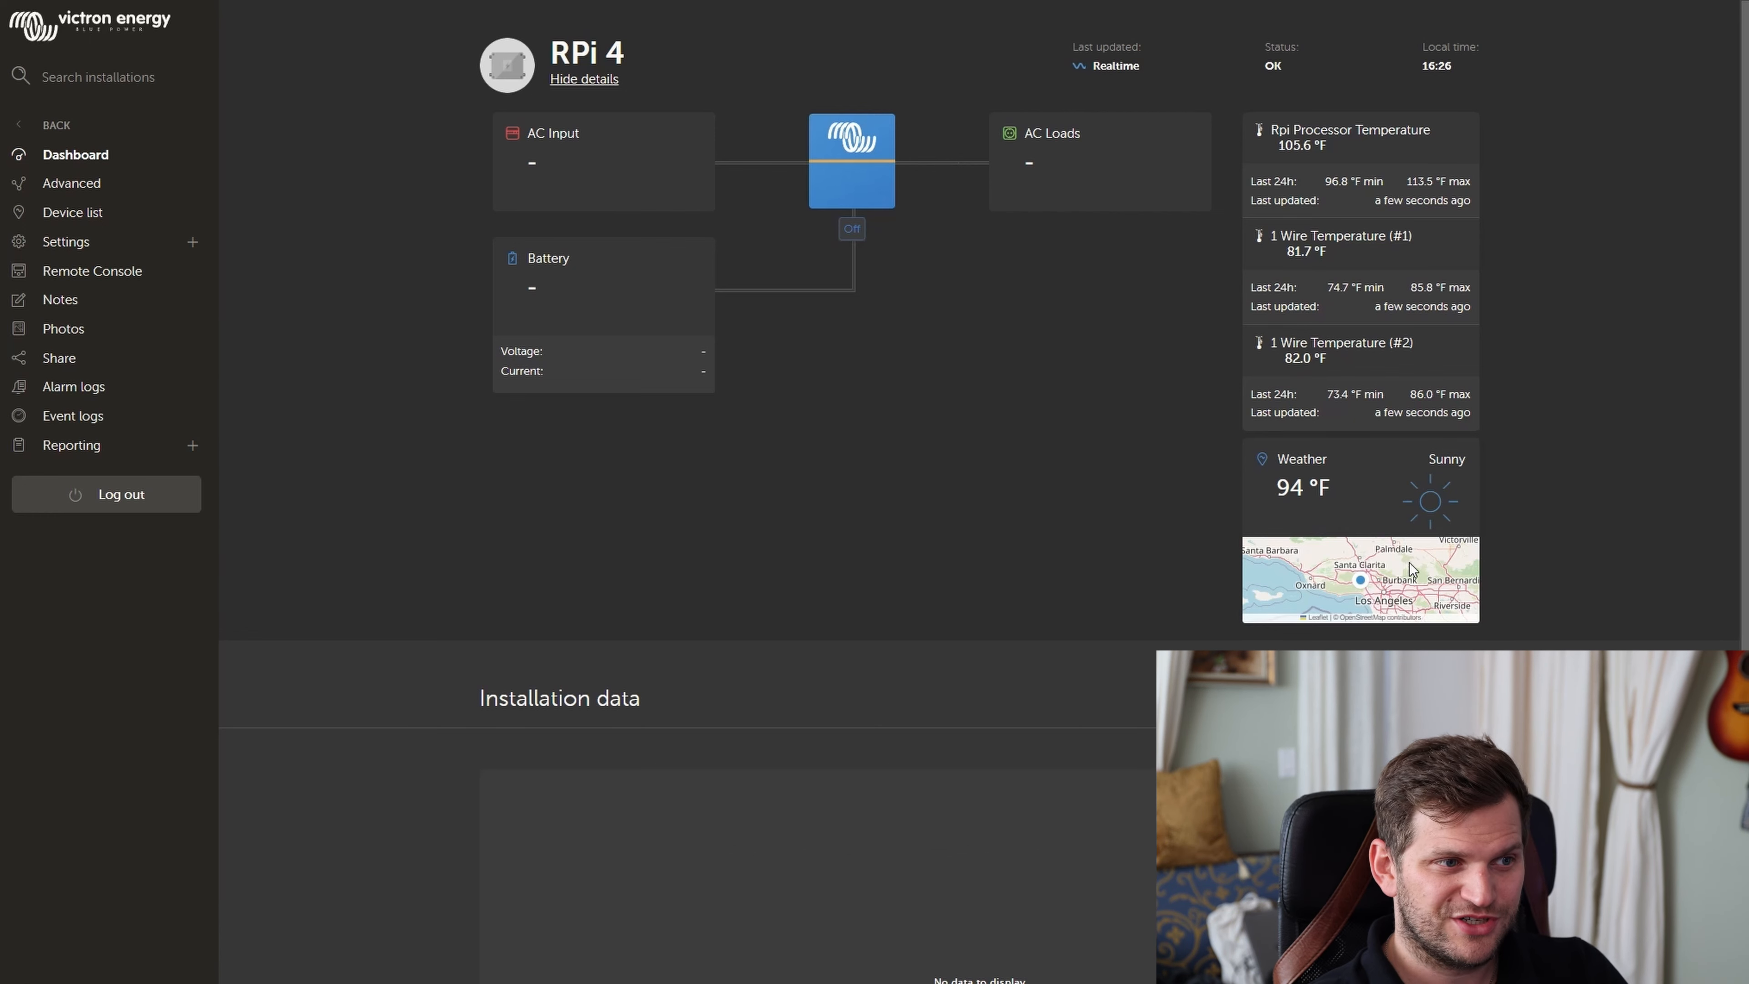
mouse_move(275, 111)
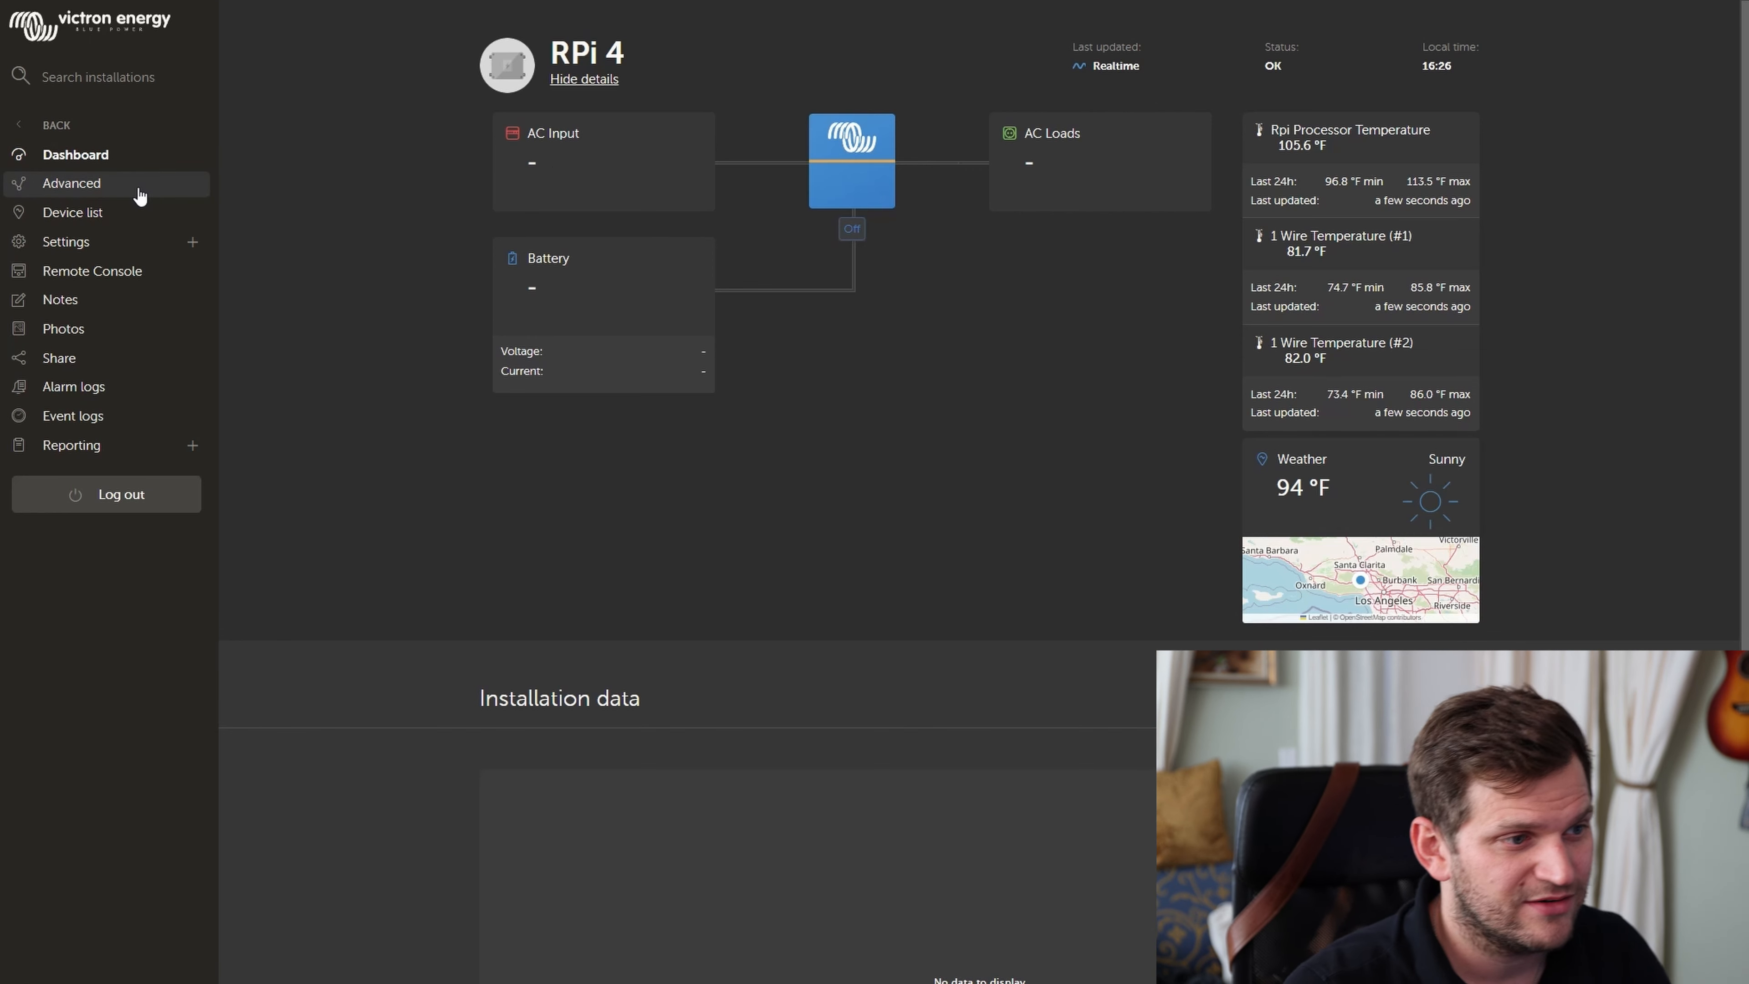
Step: Go to the Advanced data page for the RPi 4 installation
left_click(71, 183)
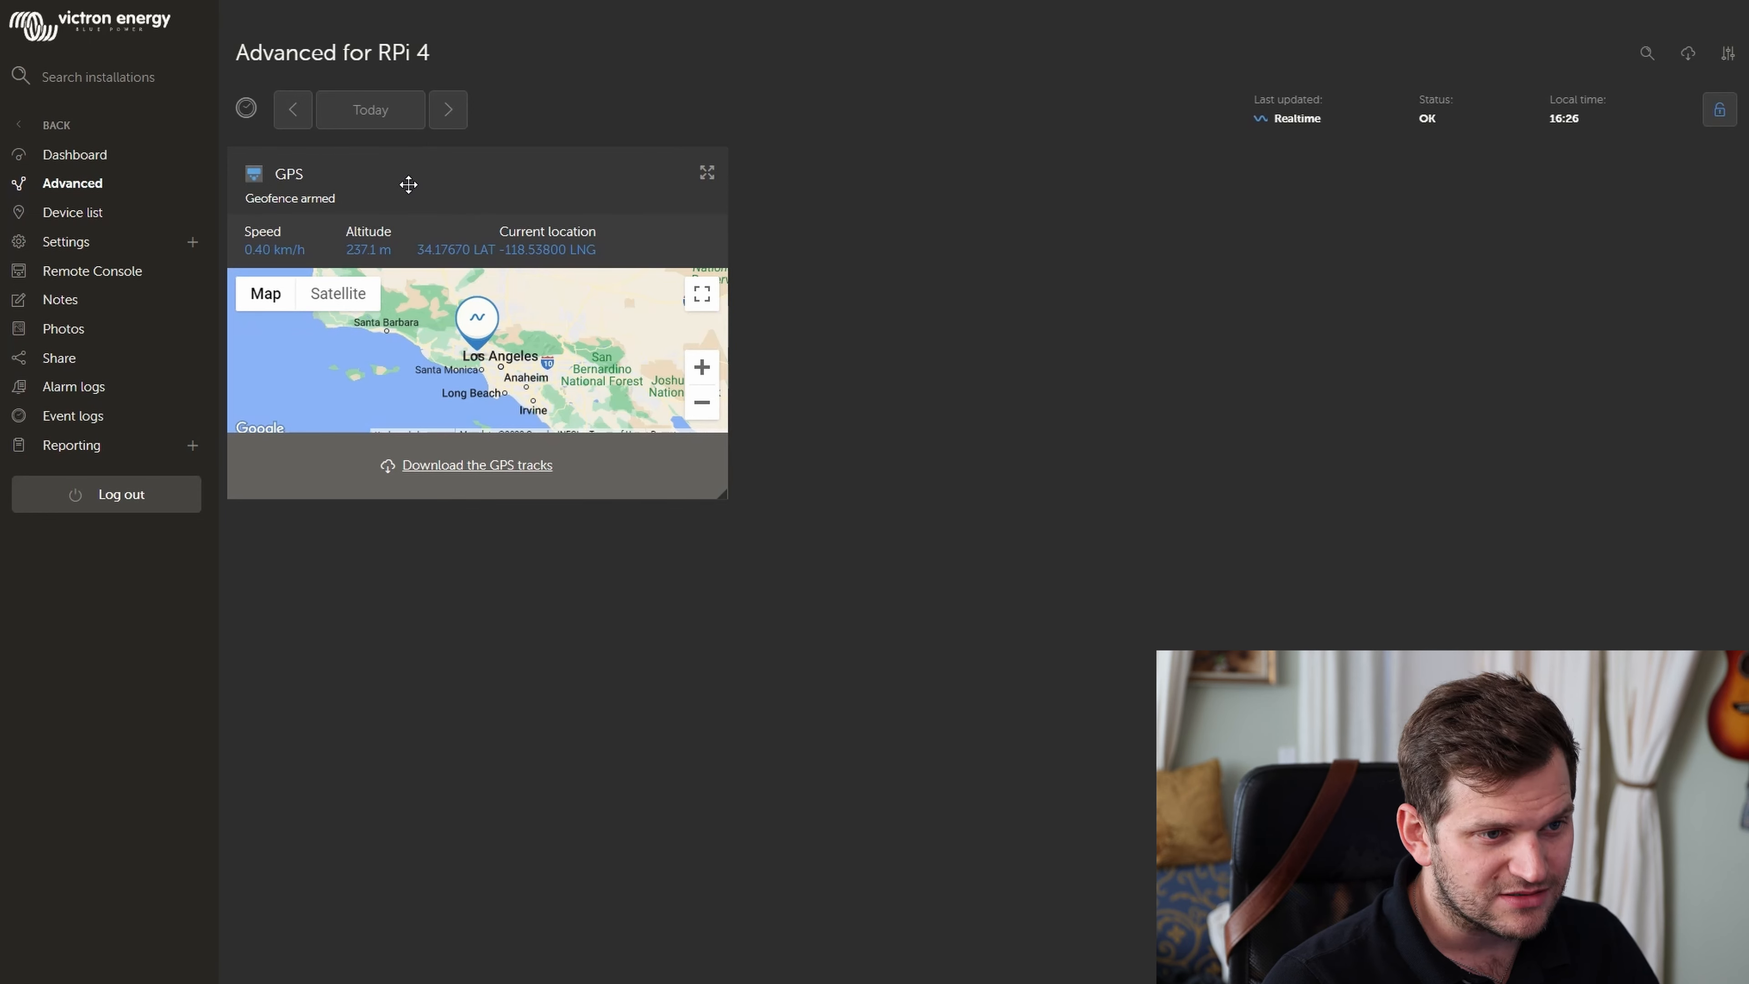
mouse_move(808, 327)
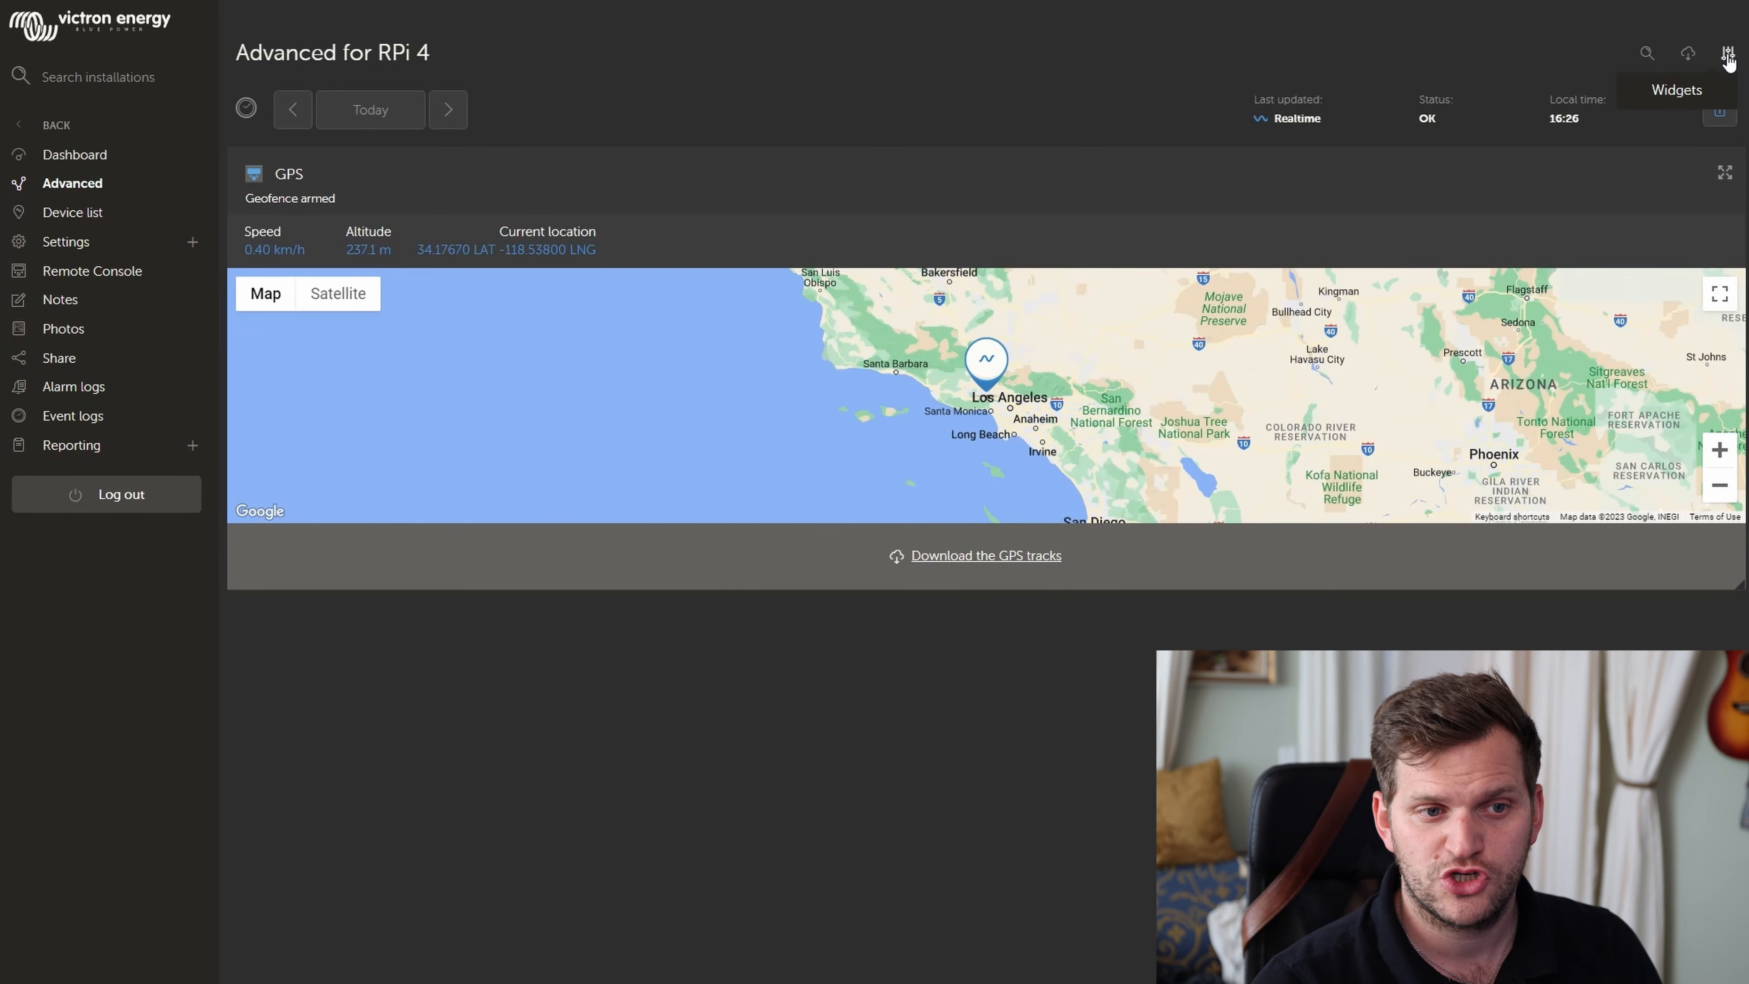
Step: Add the gateway's GPS widget from the widget list to the Advanced page
left_click(1727, 53)
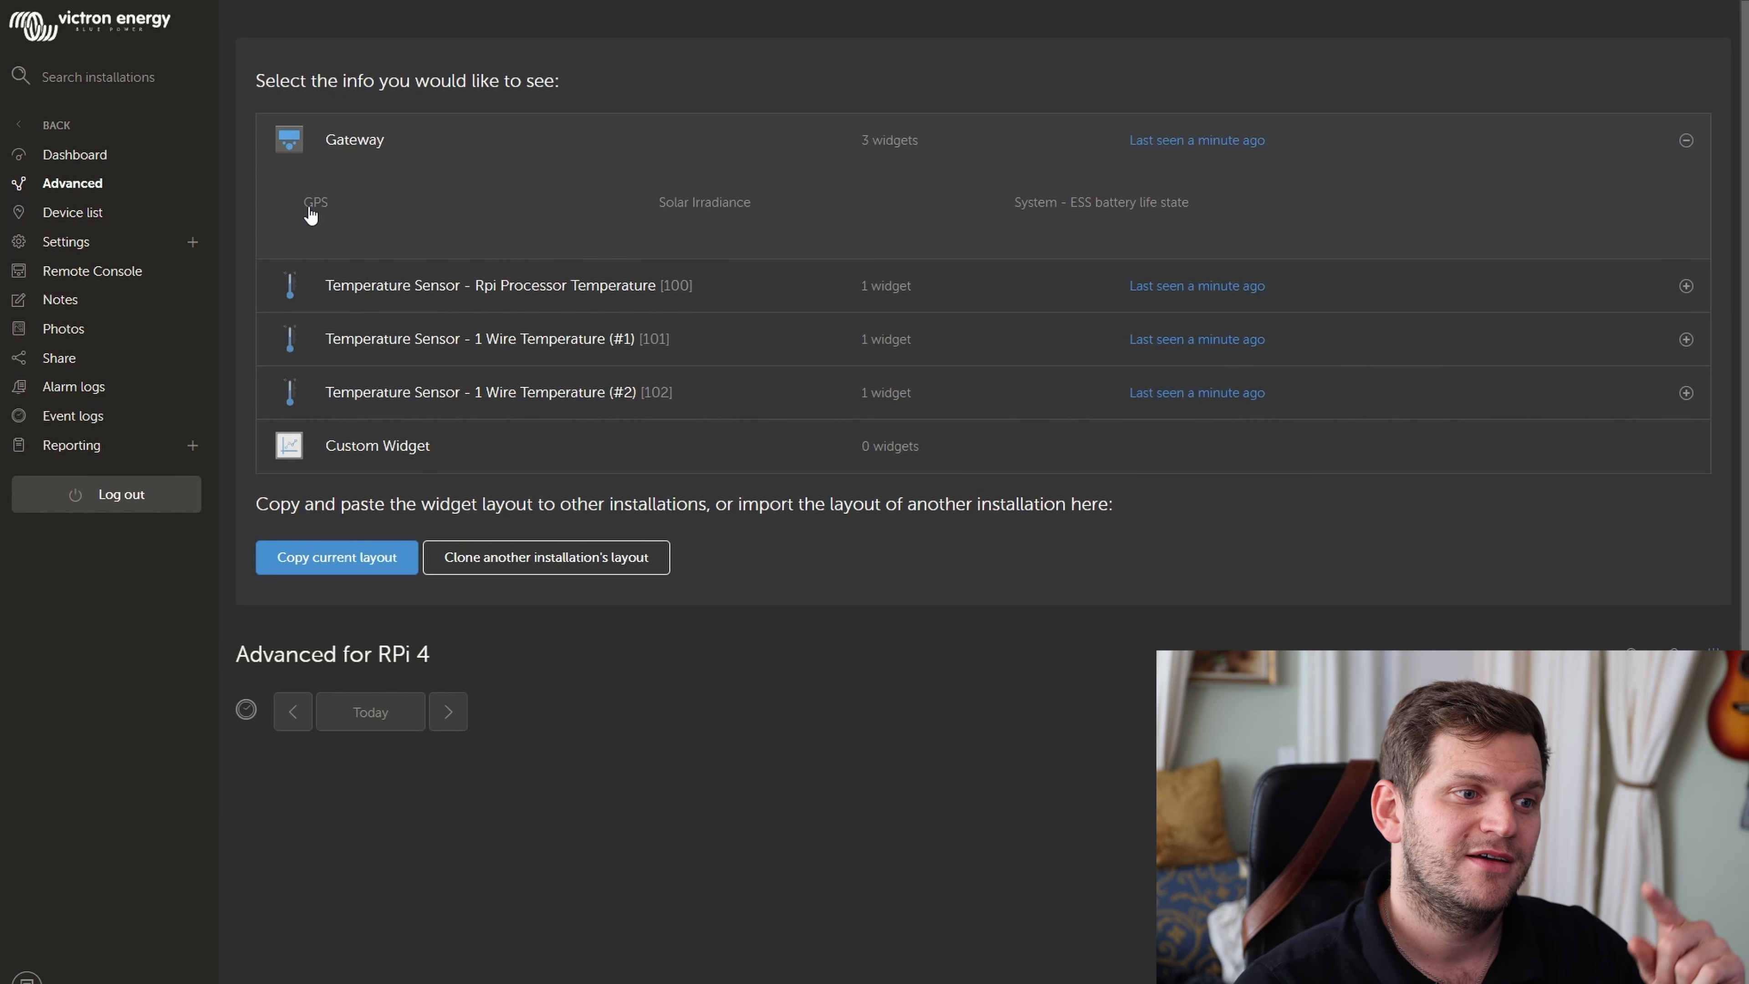
left_click(316, 202)
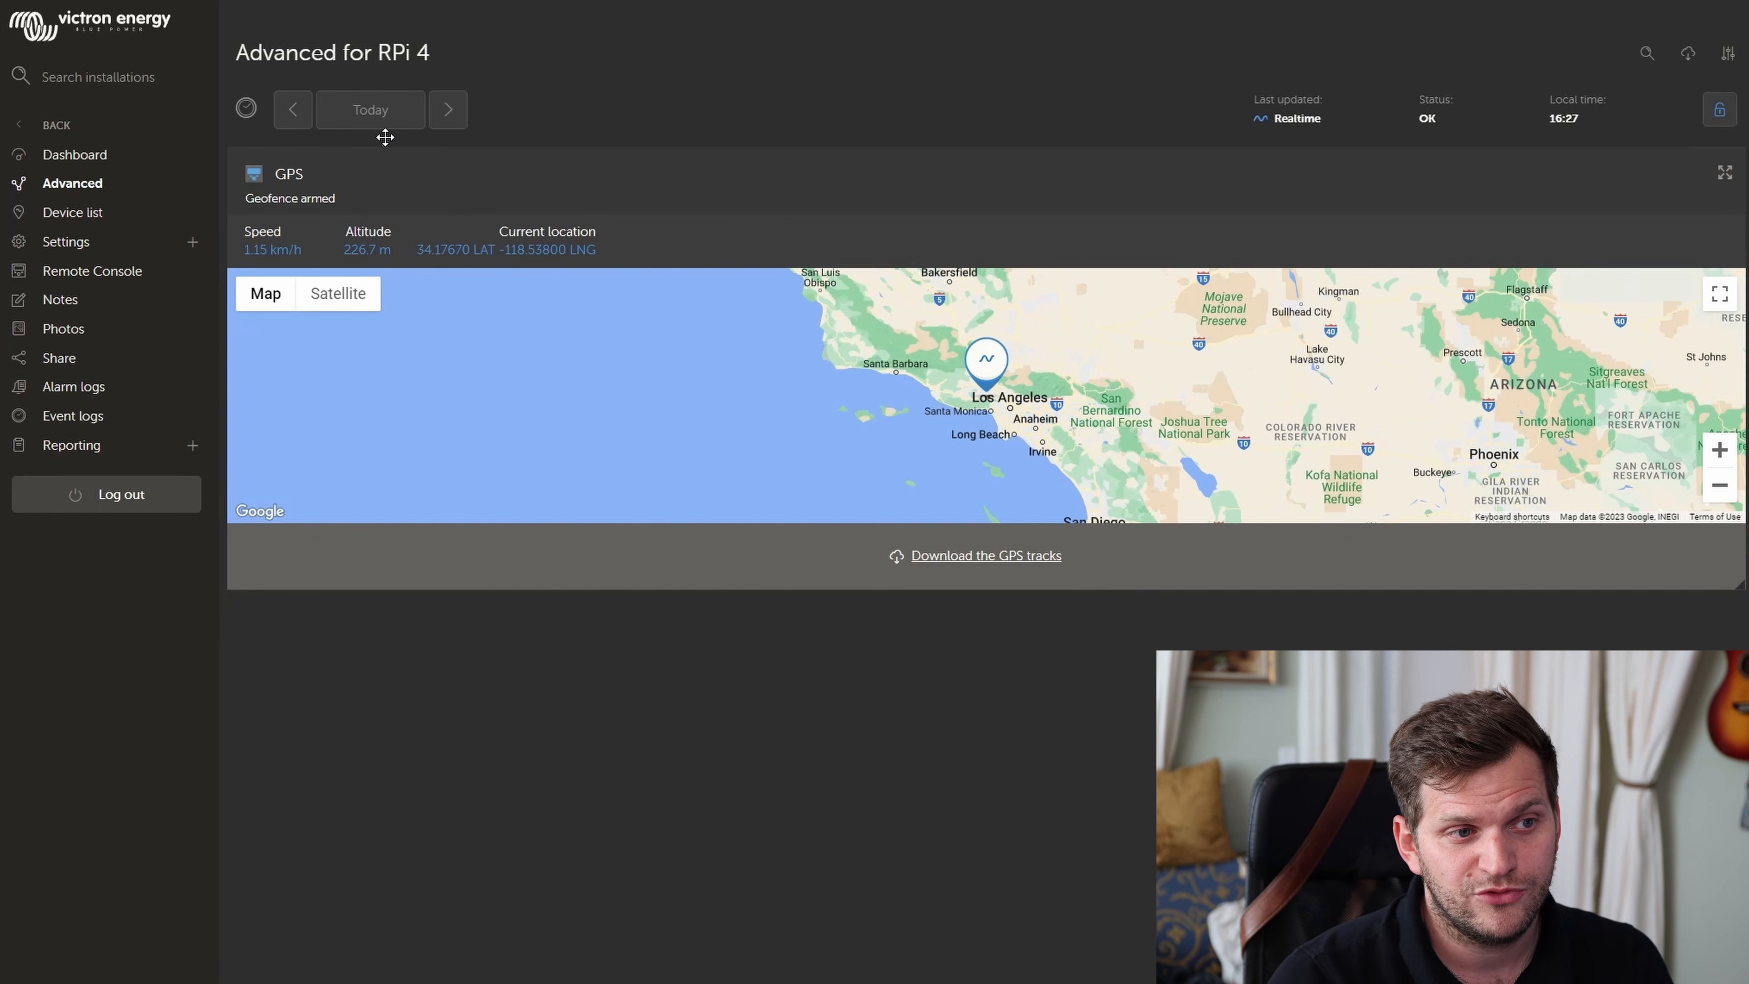
Step: Bring up the date range choices for the Advanced page
left_click(369, 109)
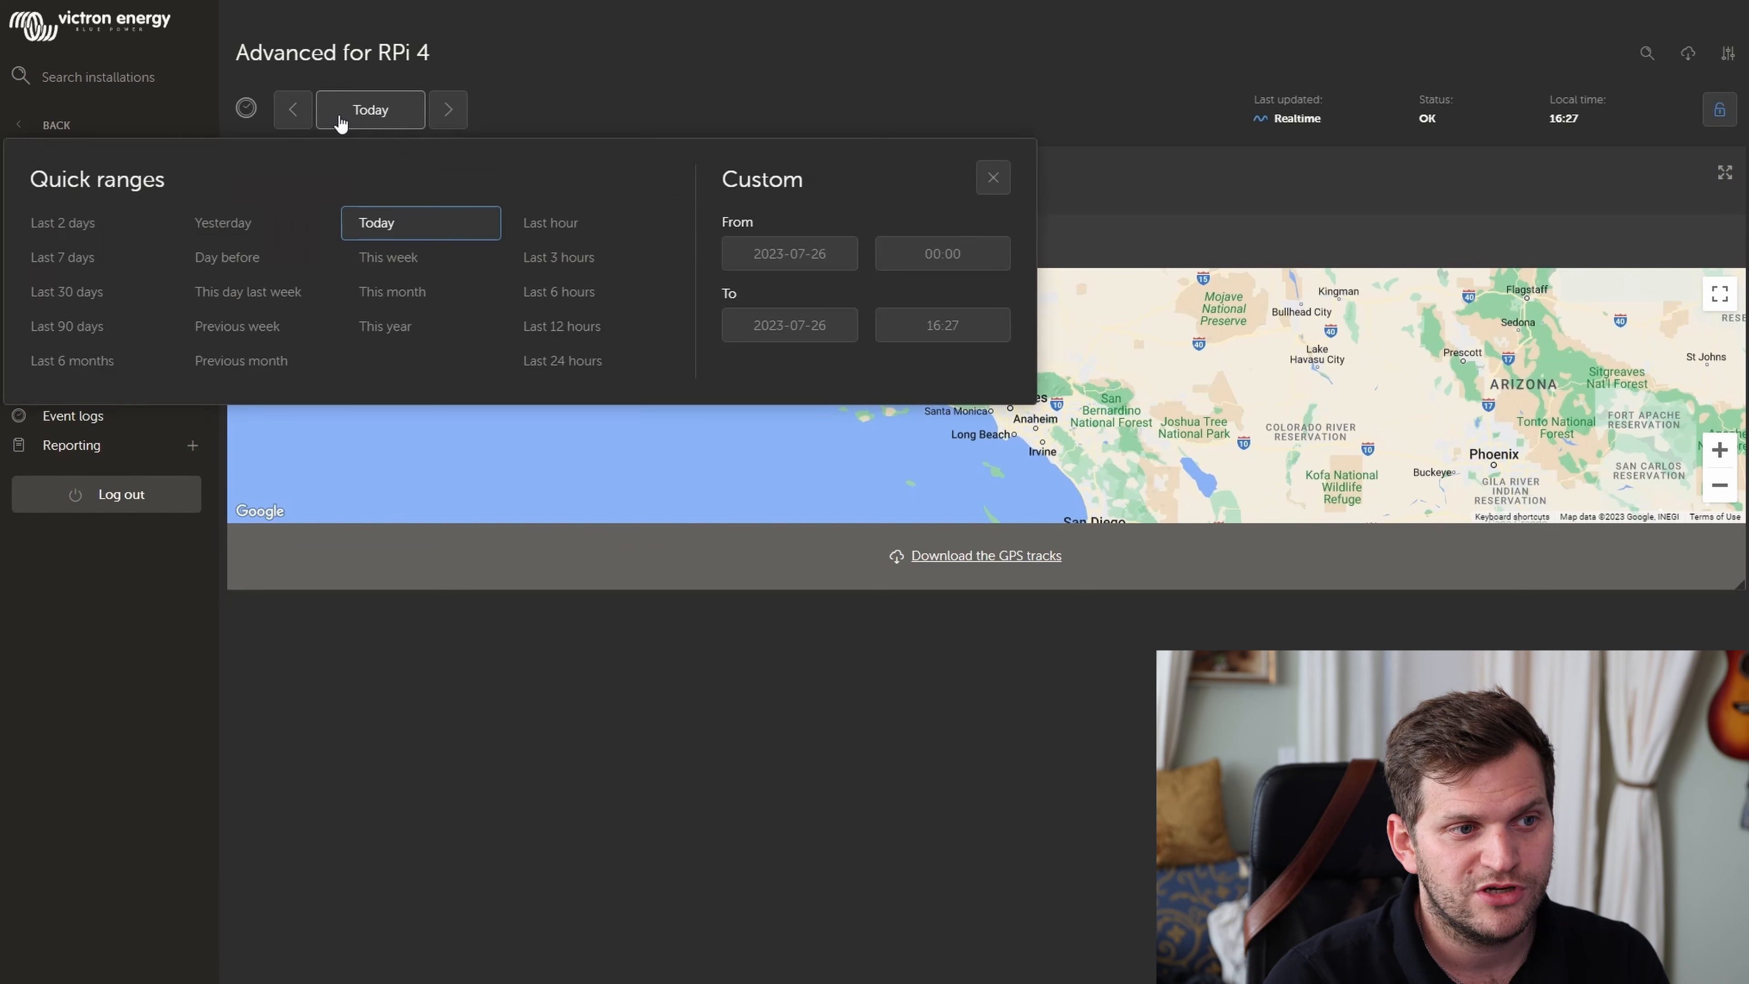
Step: Switch the GPS widget's range to This week, then move over to Google Earth
left_click(388, 223)
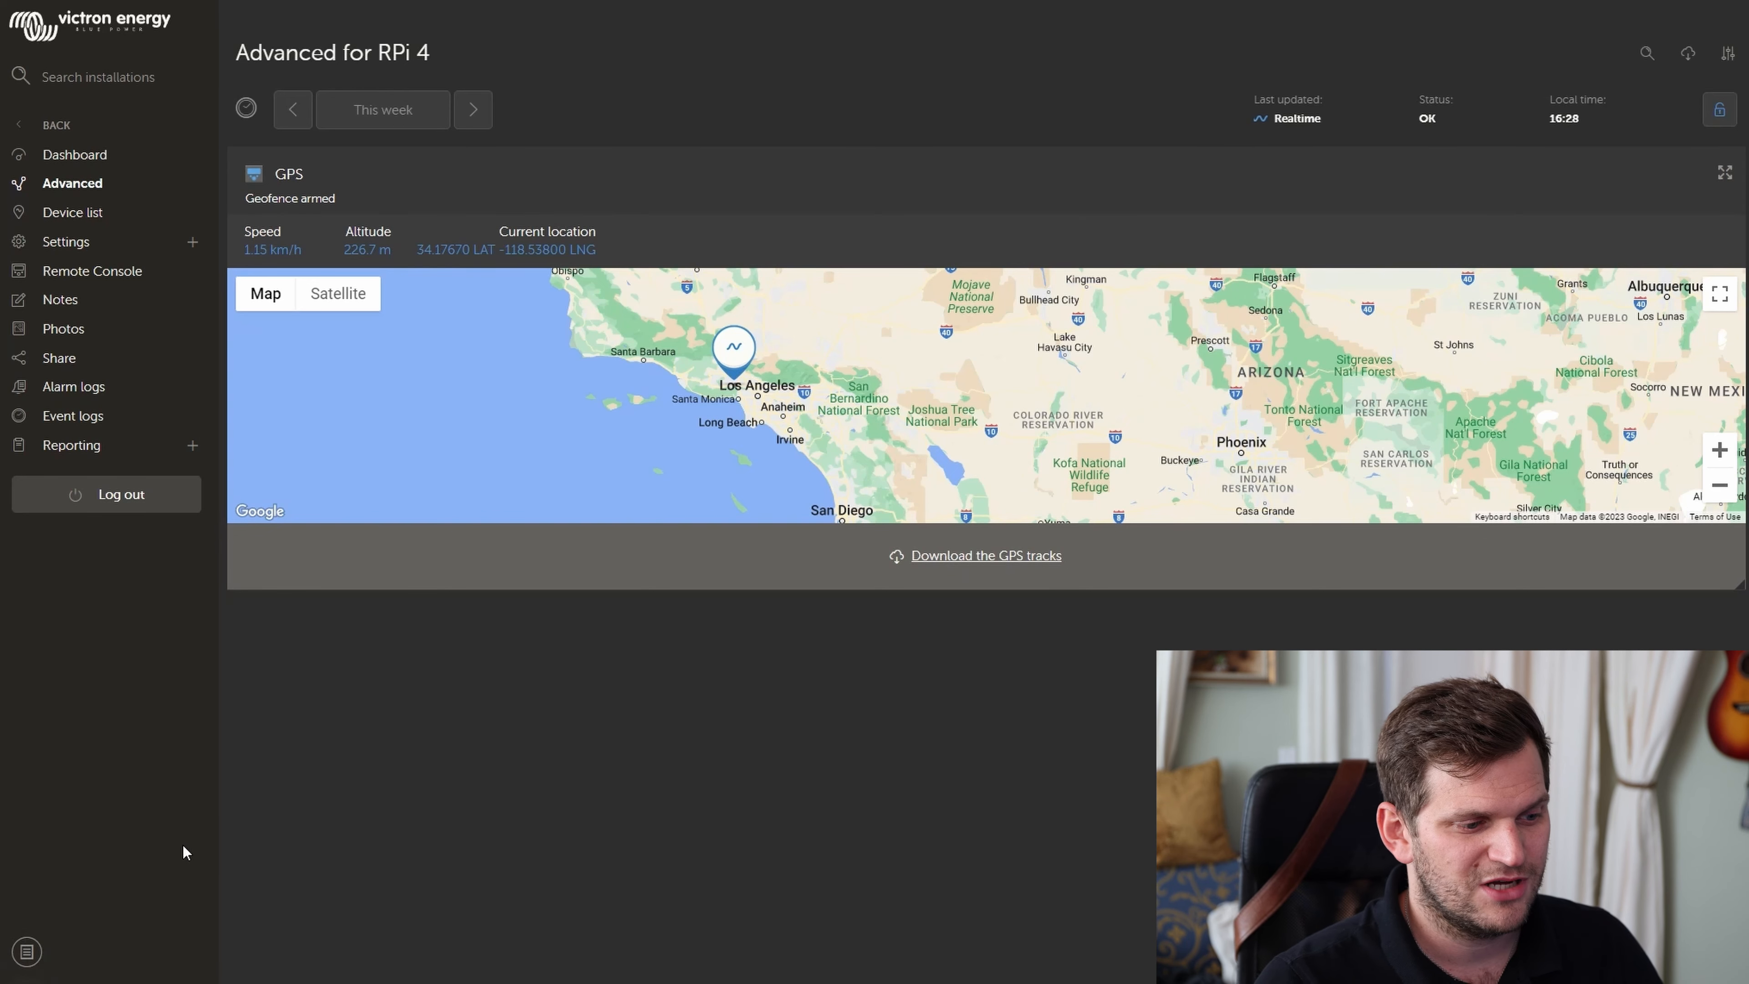
left_click(983, 556)
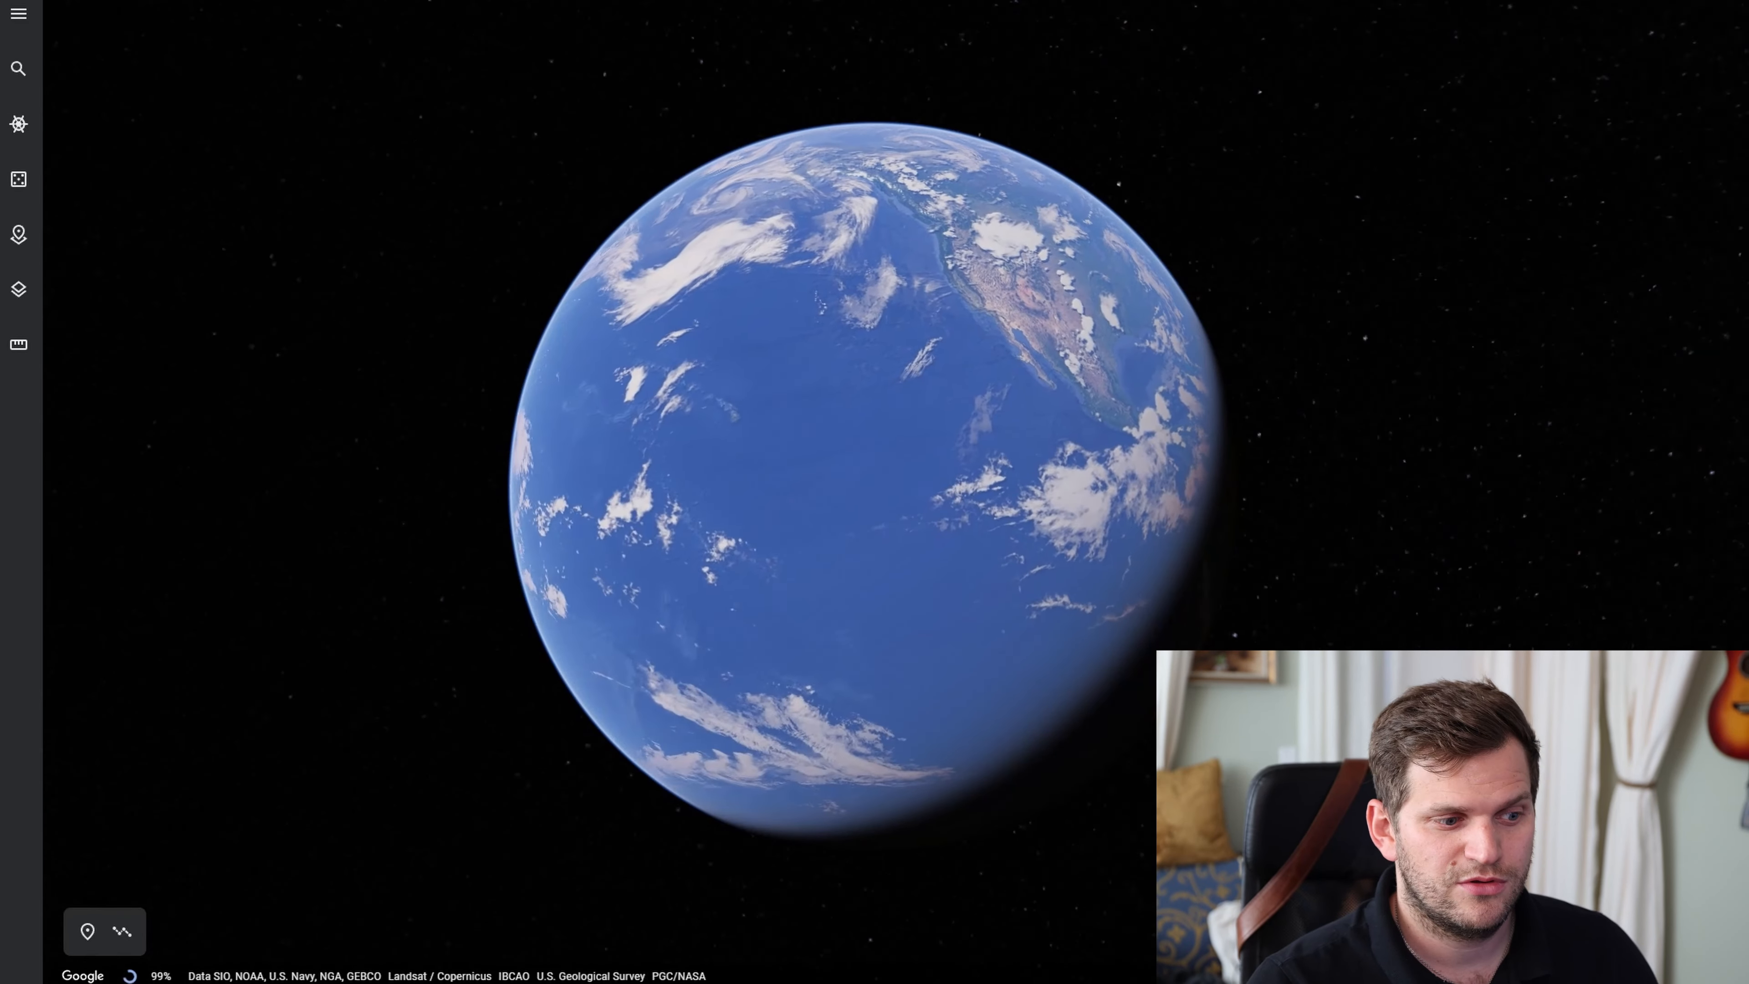
Step: Browse Google Earth's projects panel, then return to the RPi 4 dashboard in VRM
left_click(19, 234)
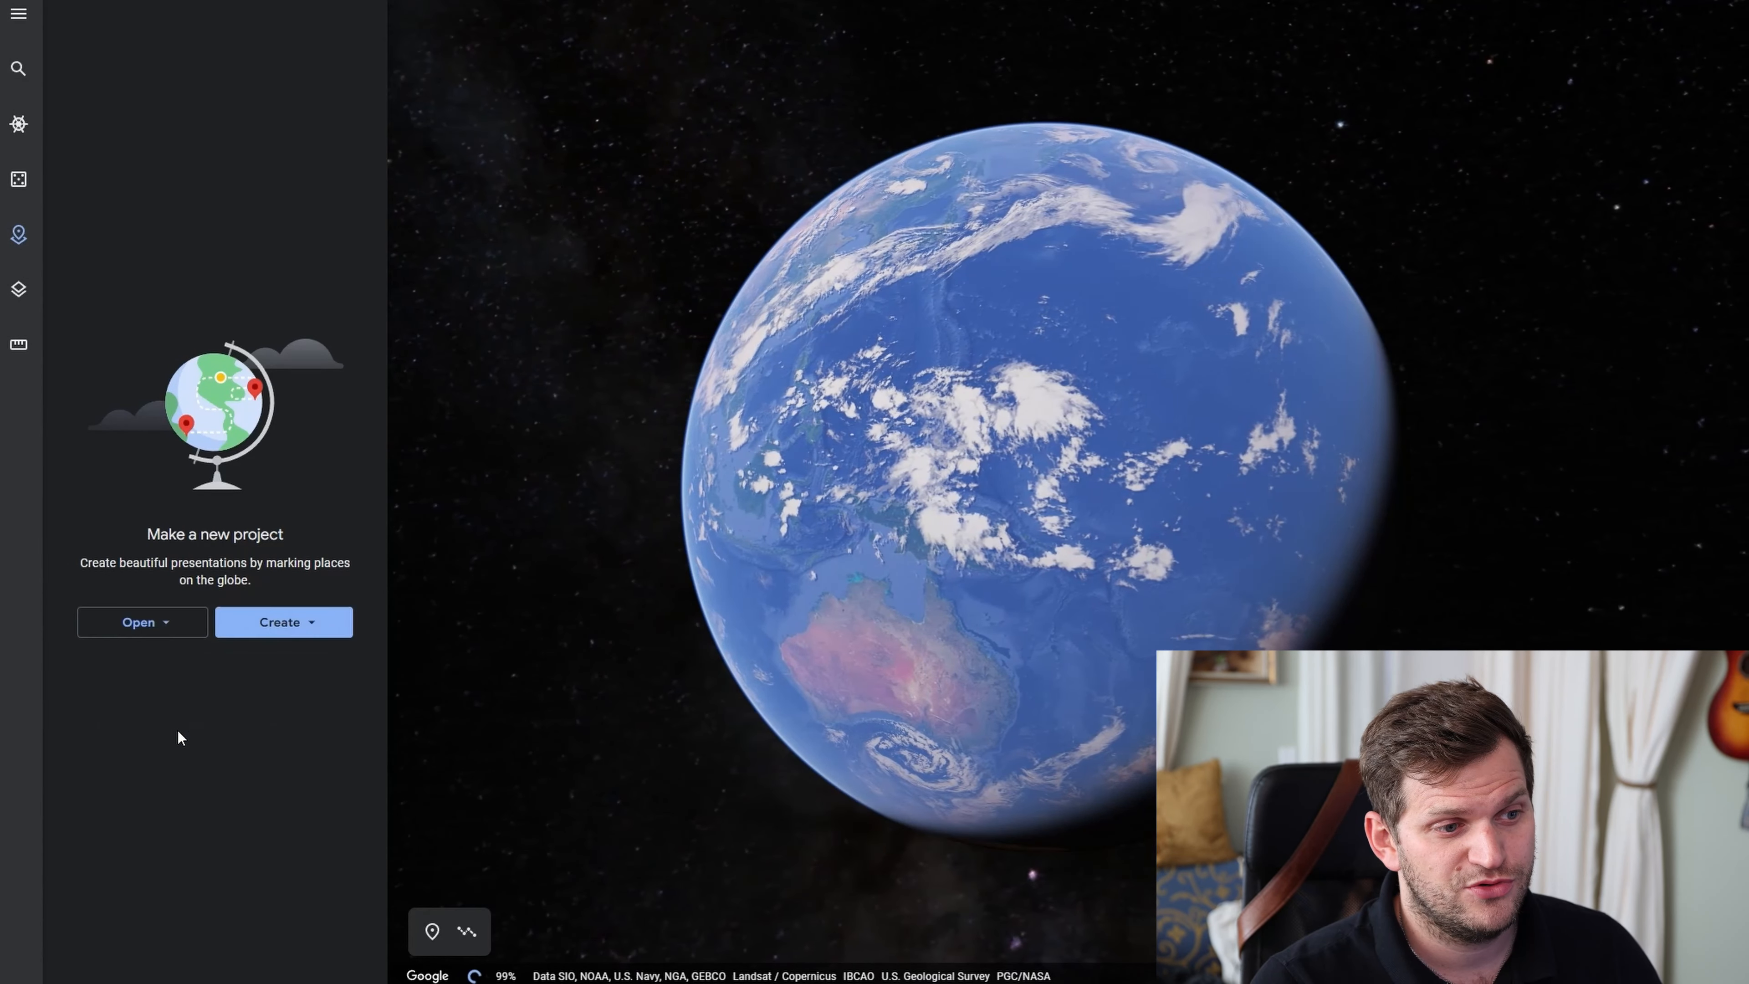
left_click(138, 621)
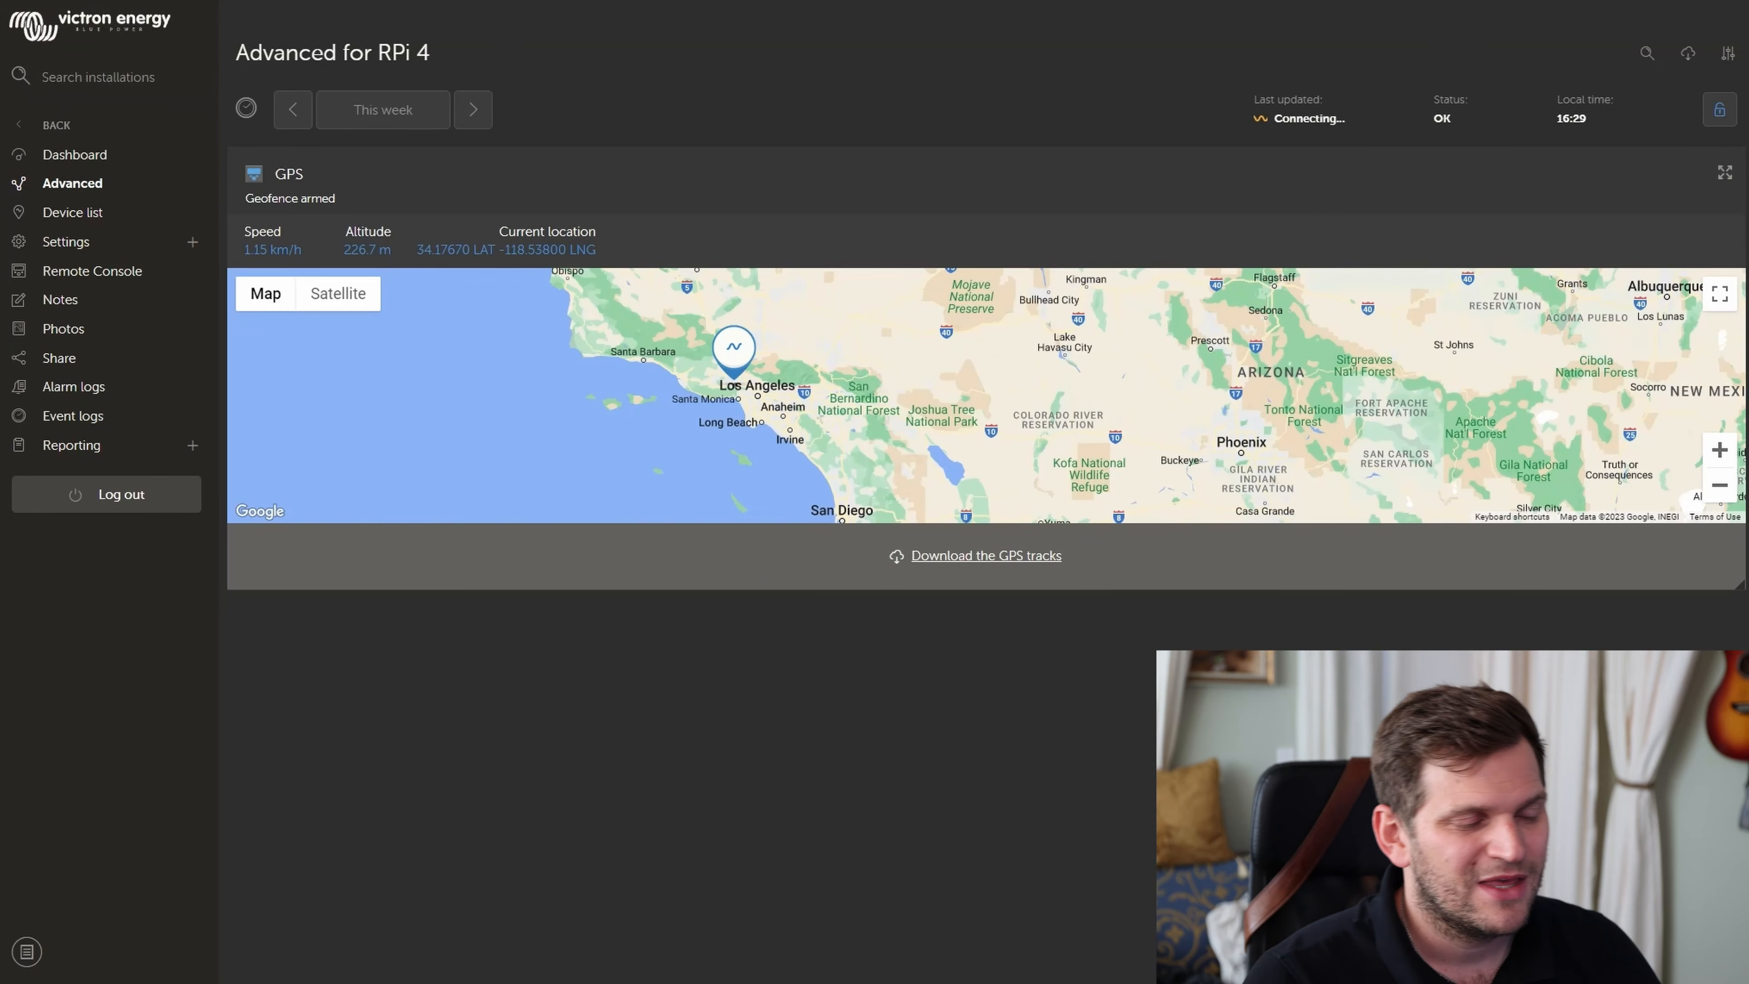
left_click(74, 154)
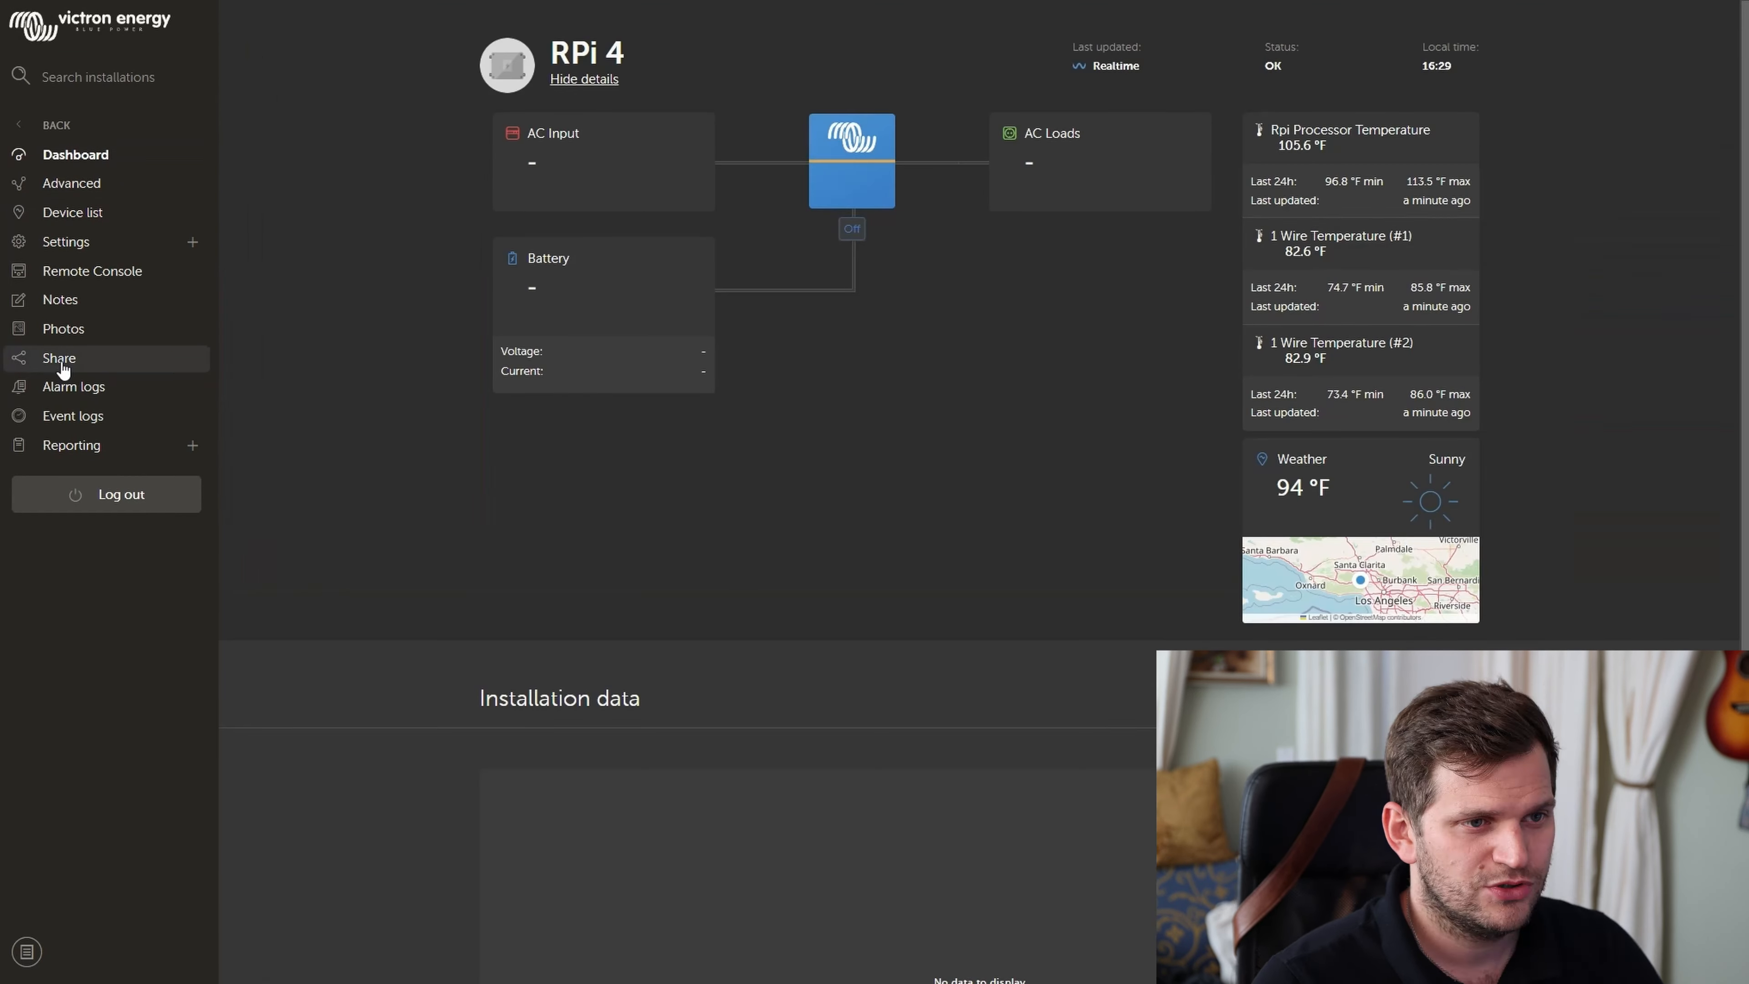
mouse_move(243, 413)
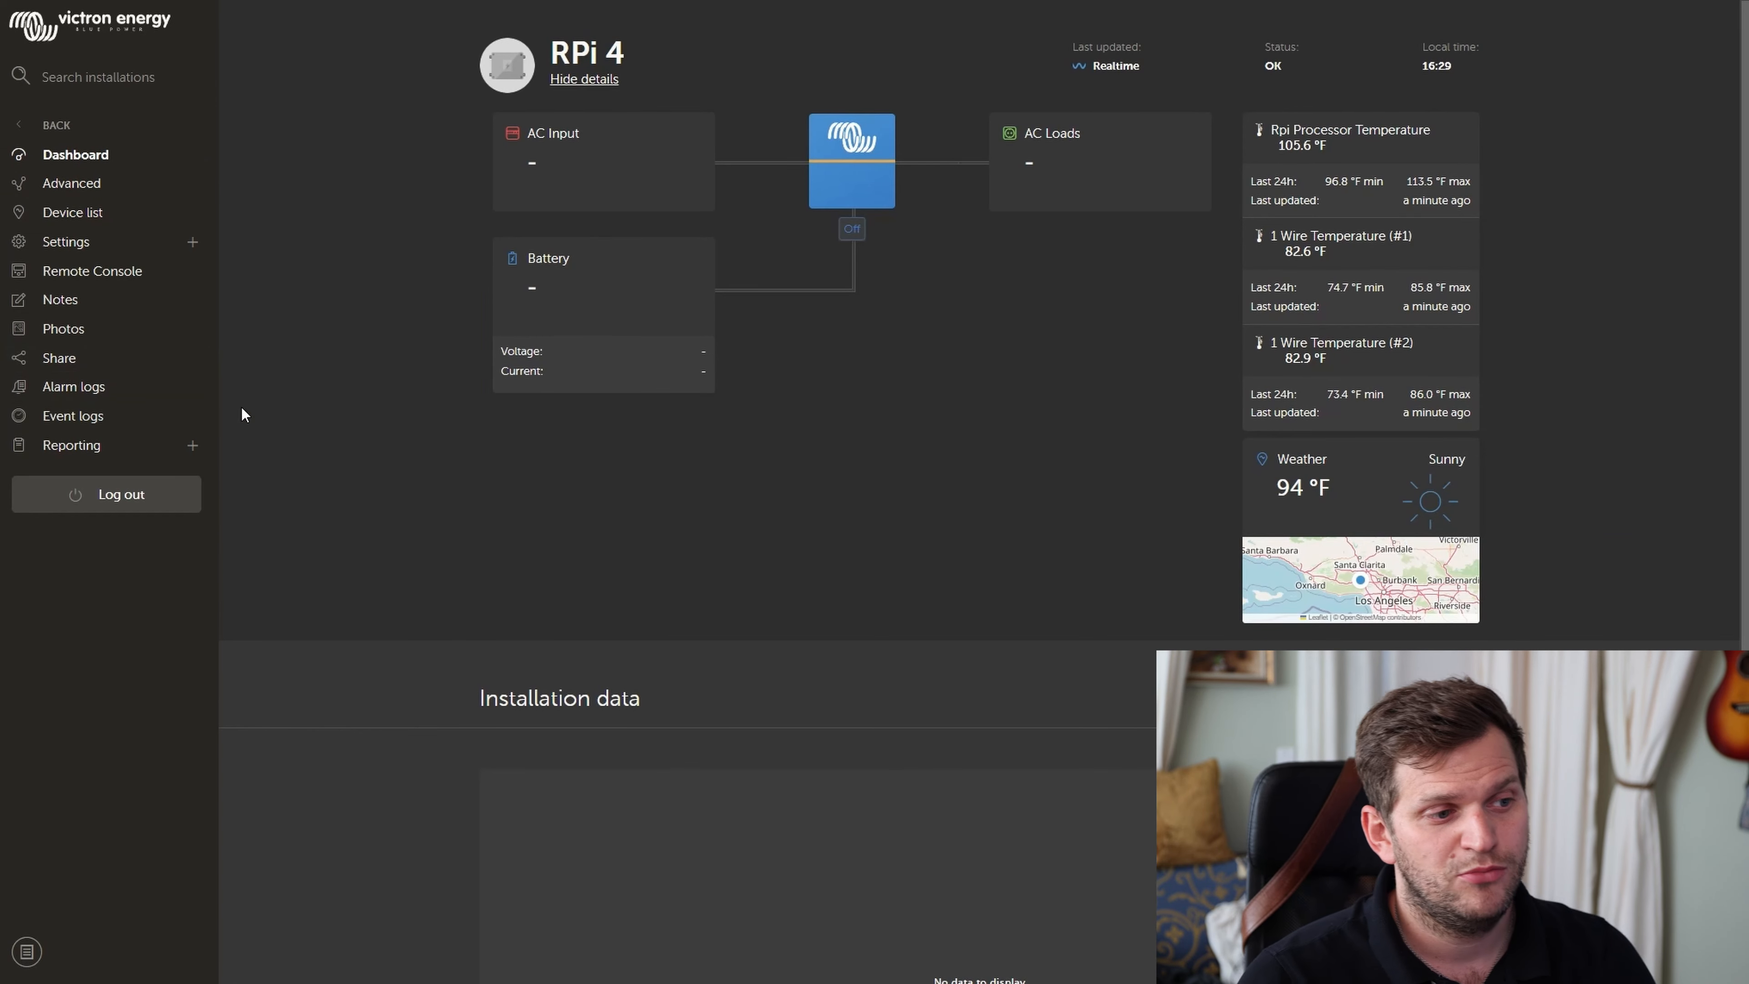
Step: Turn on 'Hide my exact location' in site sharing and go back to the GPS devices list
left_click(59, 358)
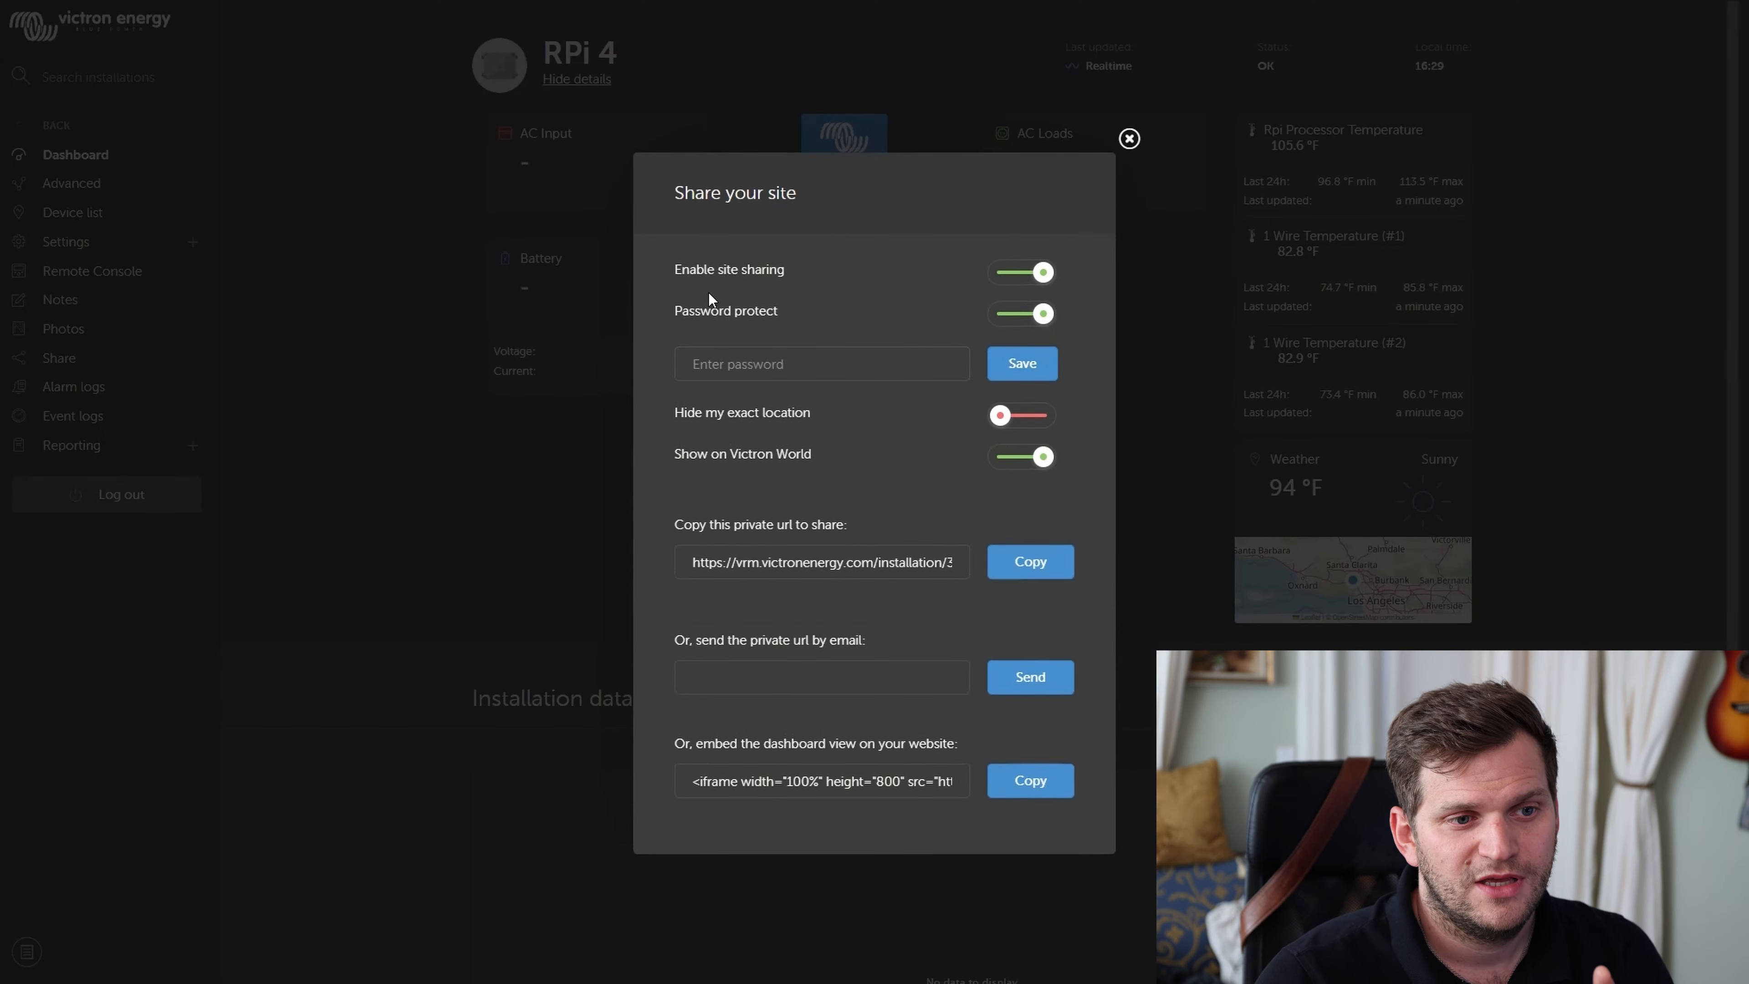
mouse_move(678, 427)
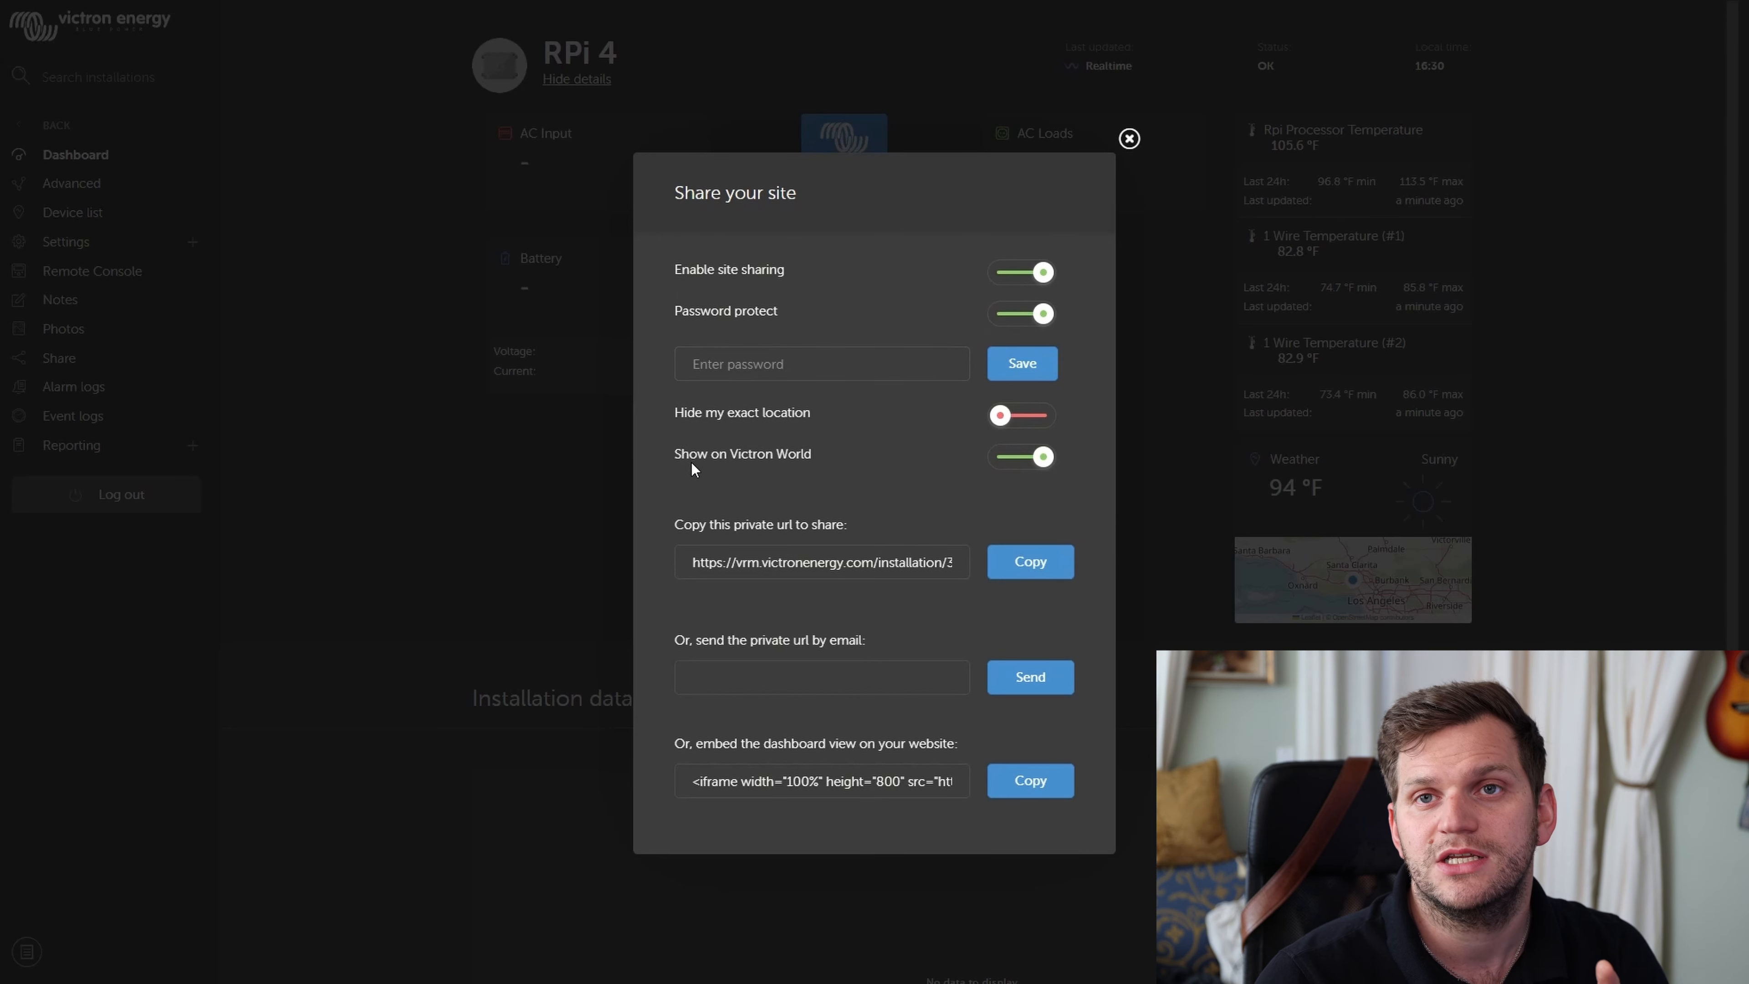
left_click(1019, 415)
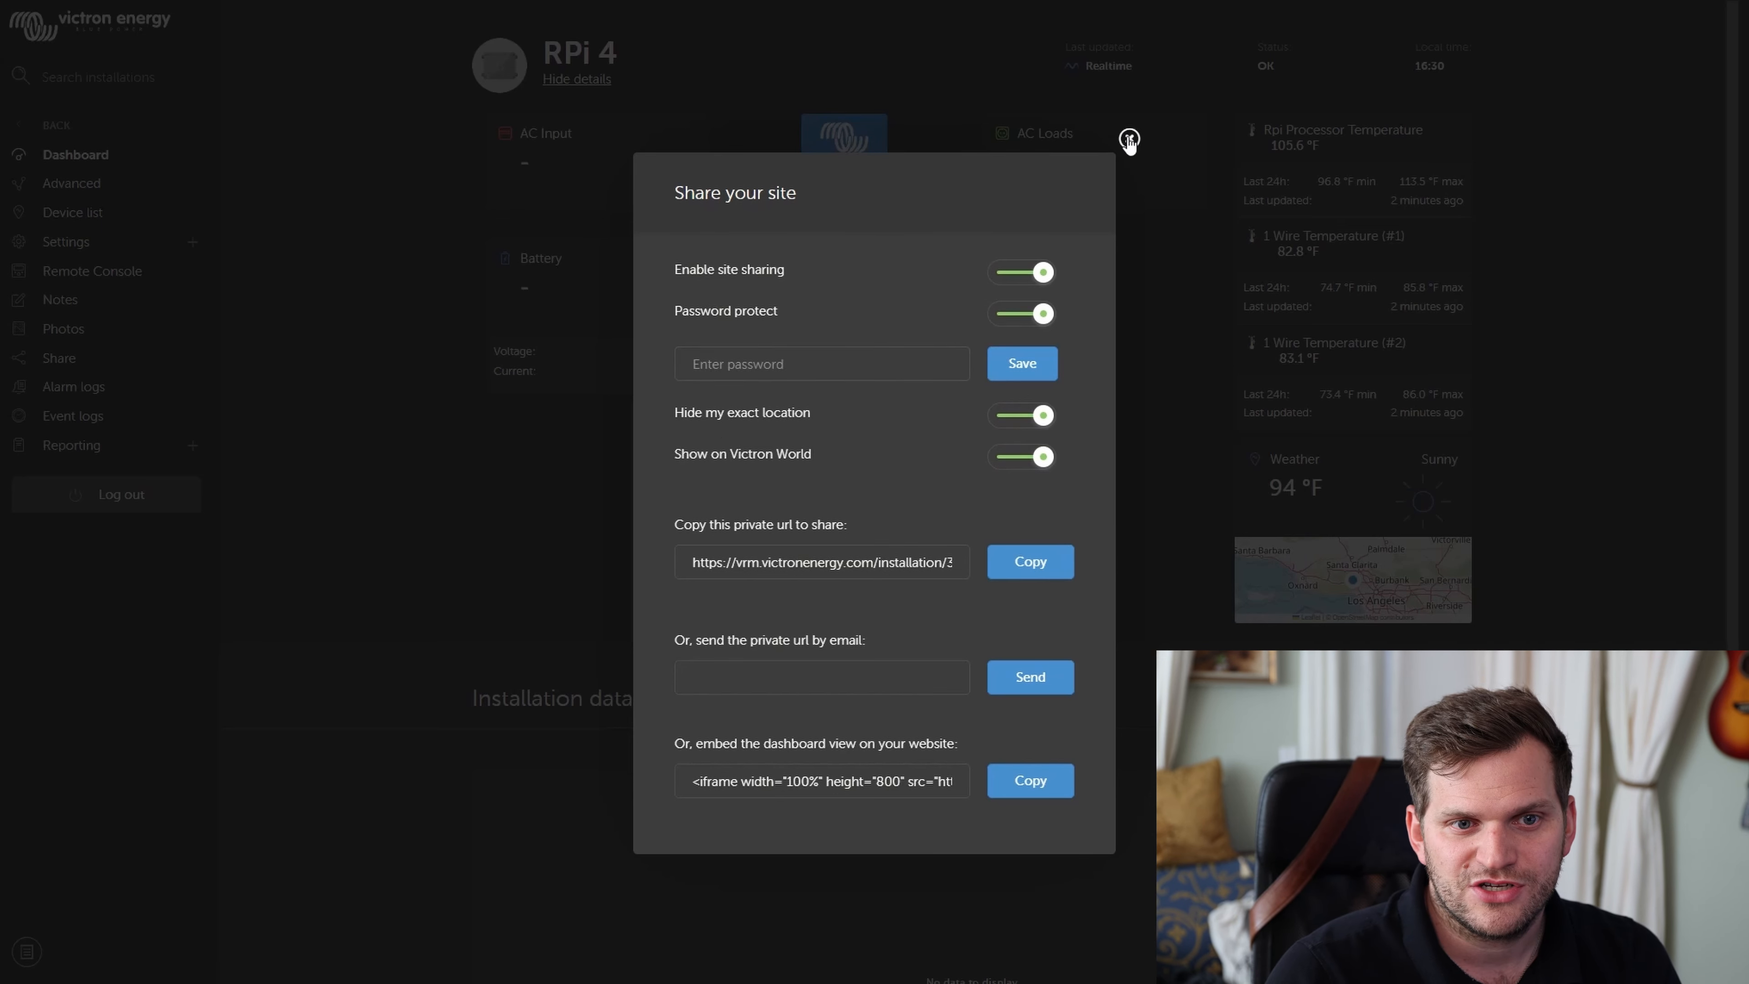
left_click(1129, 138)
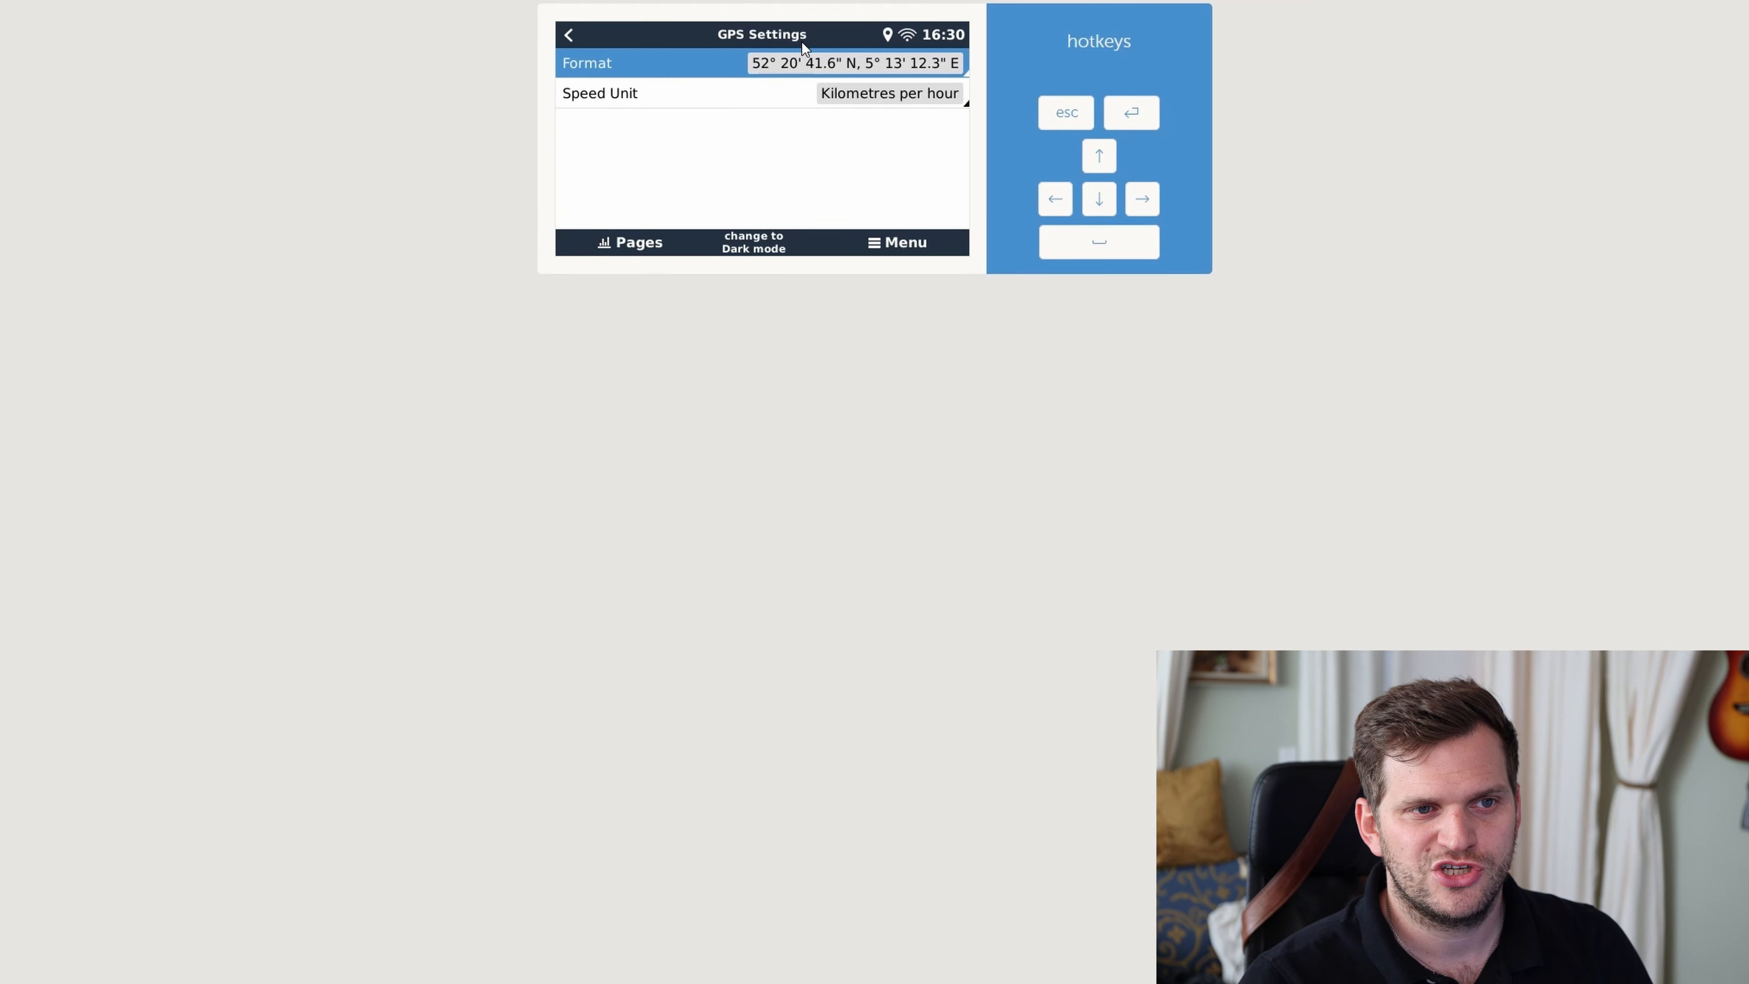
left_click(567, 34)
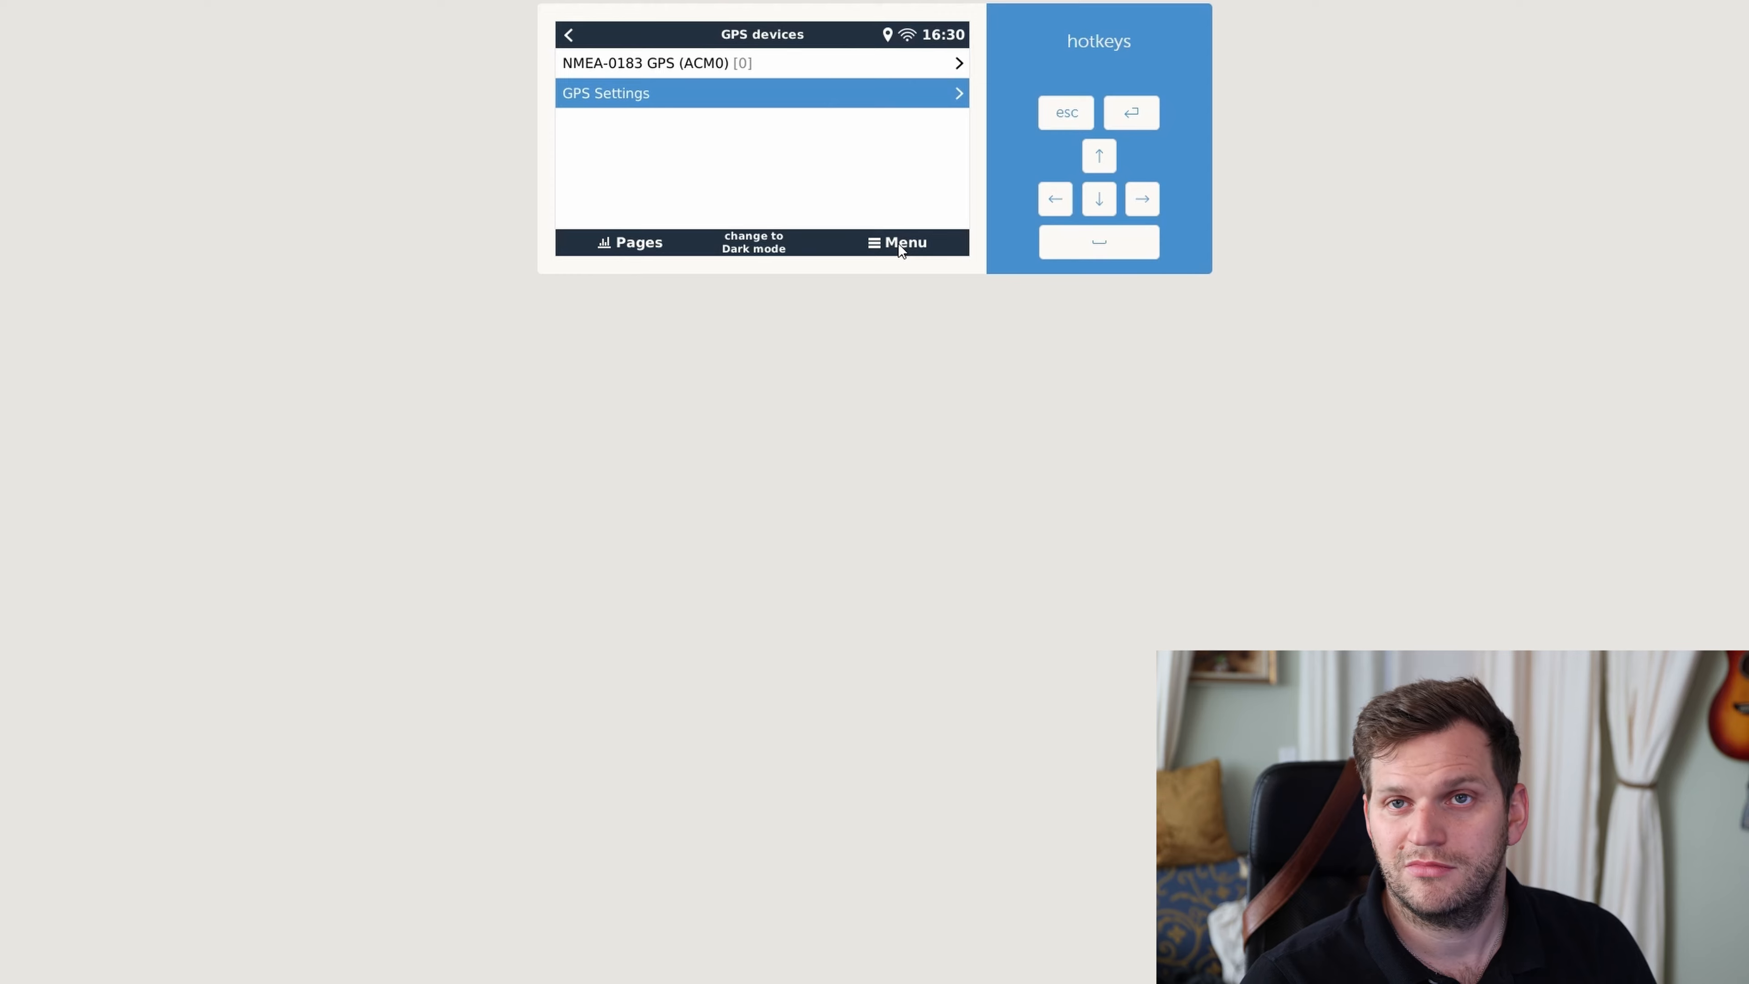